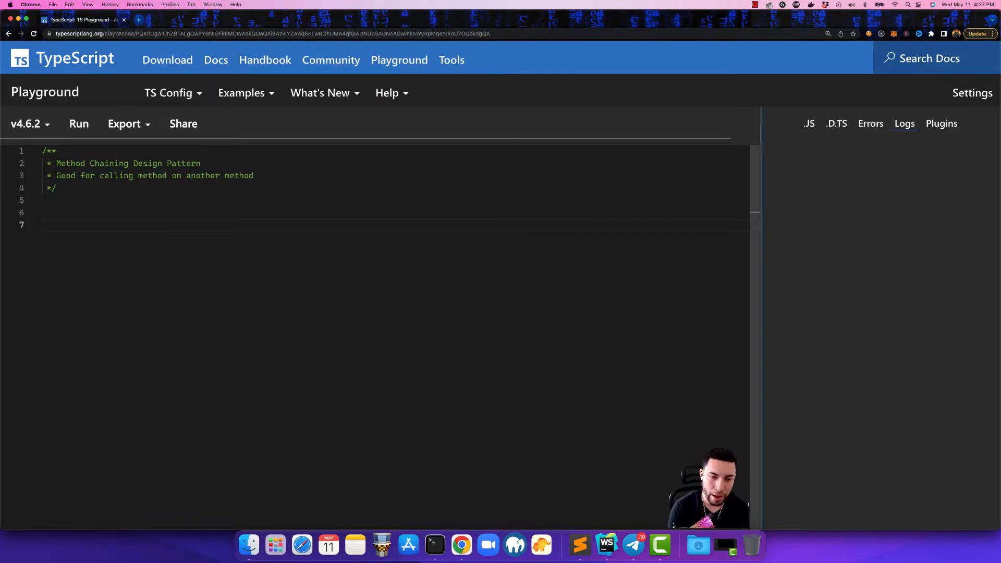
# - Delete the example promise chain line with then, finally and catch calls
pyautogui.write('somePromise.then().(')
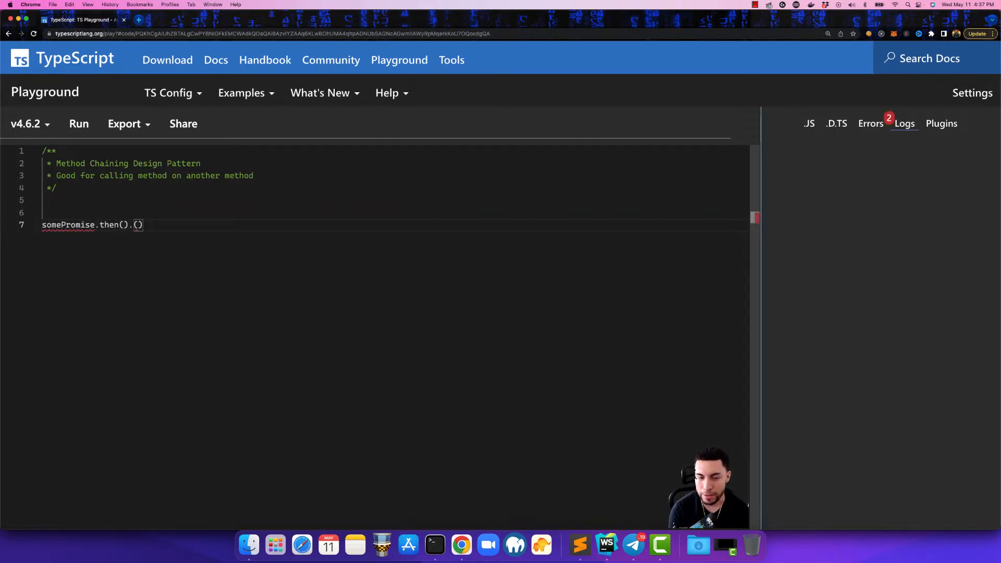
pyautogui.write('final')
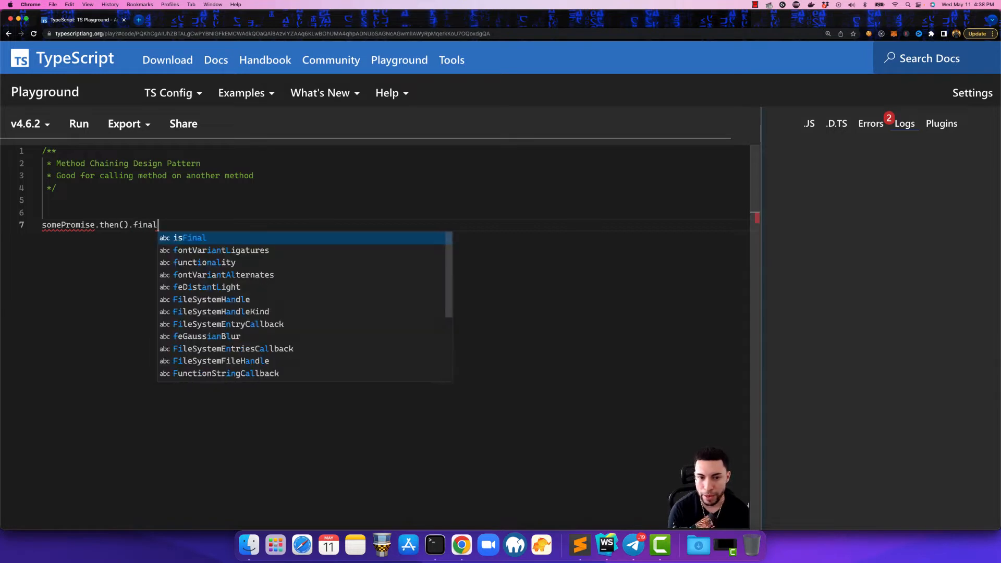
pyautogui.write('ly(')
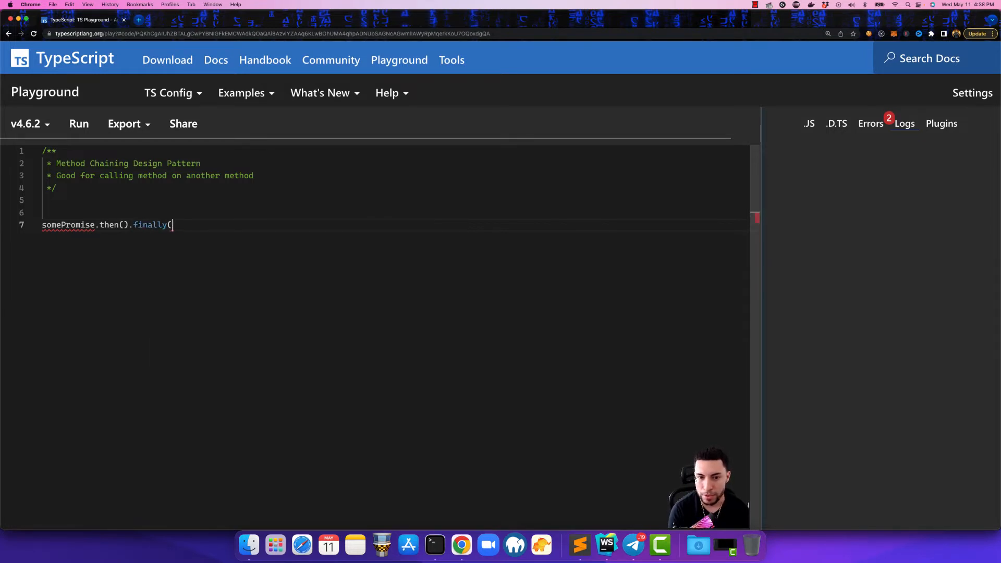
pyautogui.write(').catch(')
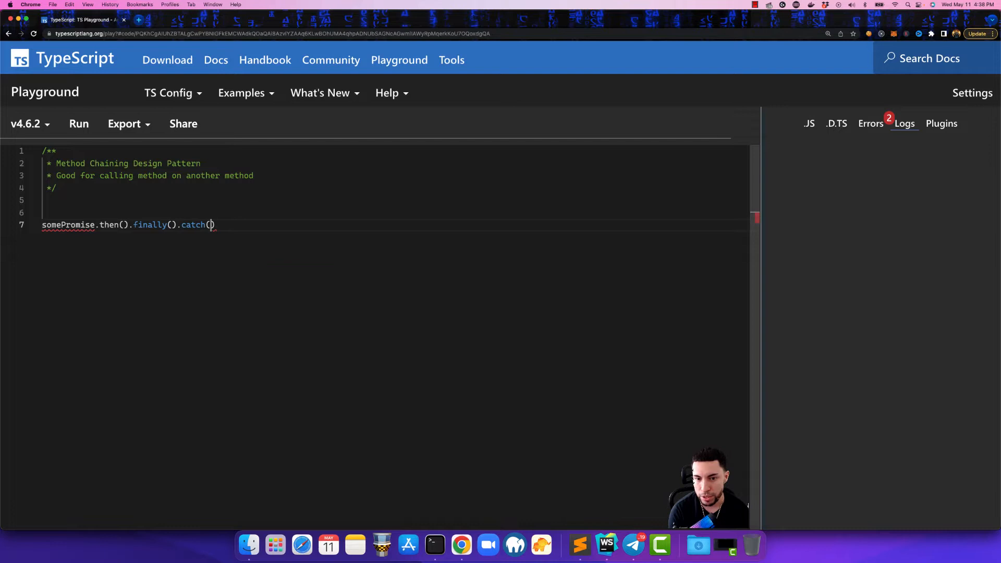
pyautogui.doubleClick(191, 224)
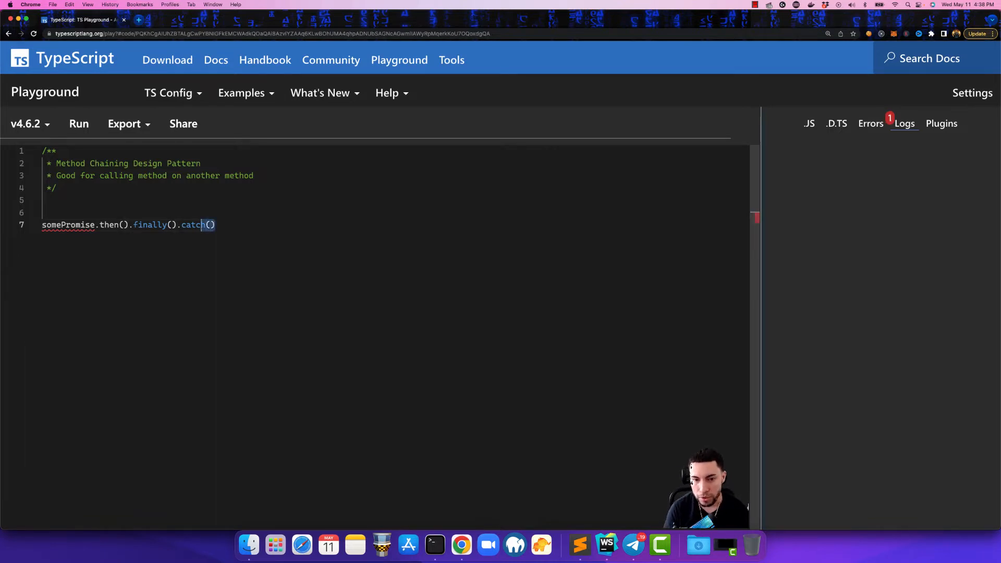
pyautogui.moveTo(206, 225); pyautogui.dragTo(144, 225)
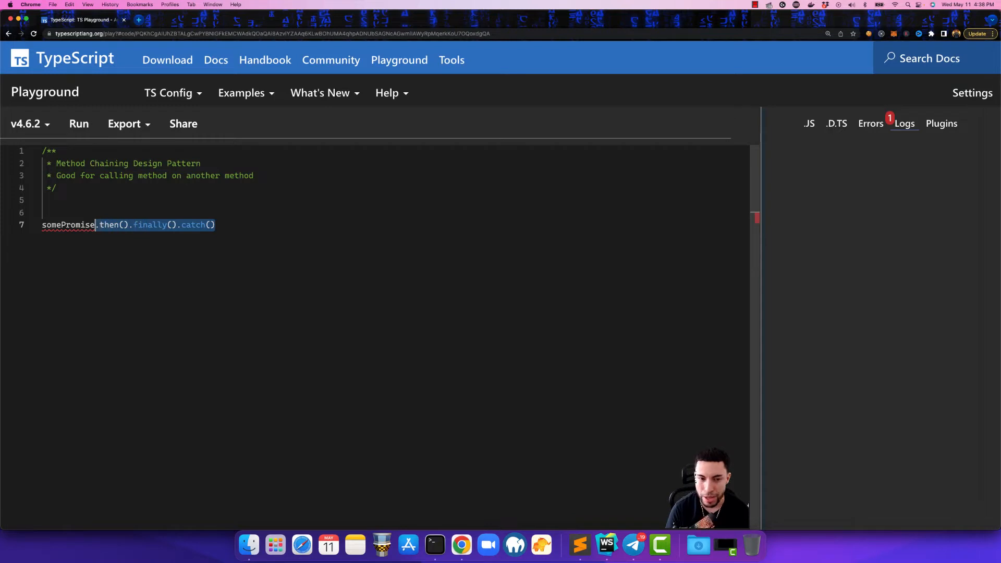
pyautogui.press('Backspace')
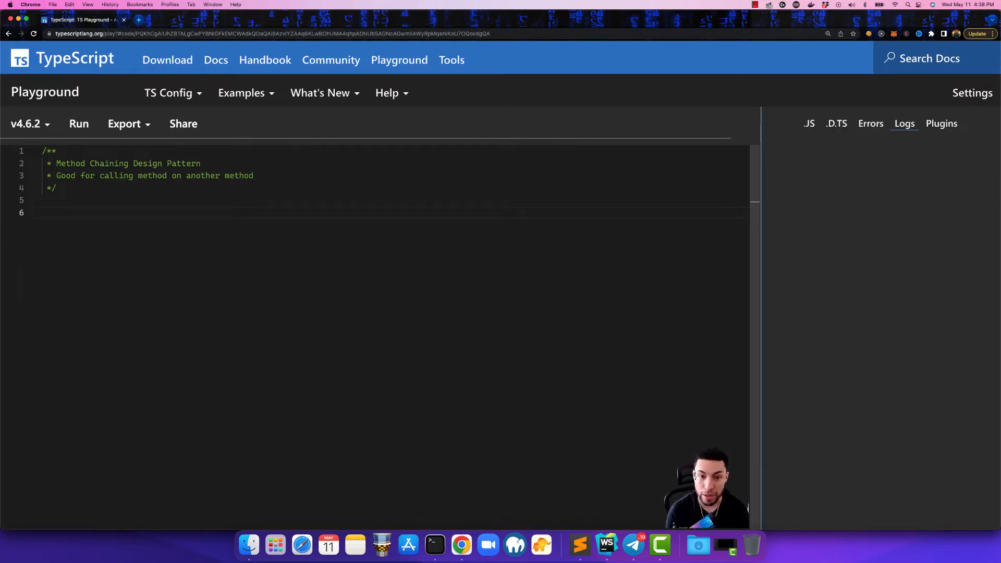
# - Declare class QueryBuilder with a query: string property initialised to ''
pyautogui.write('c')
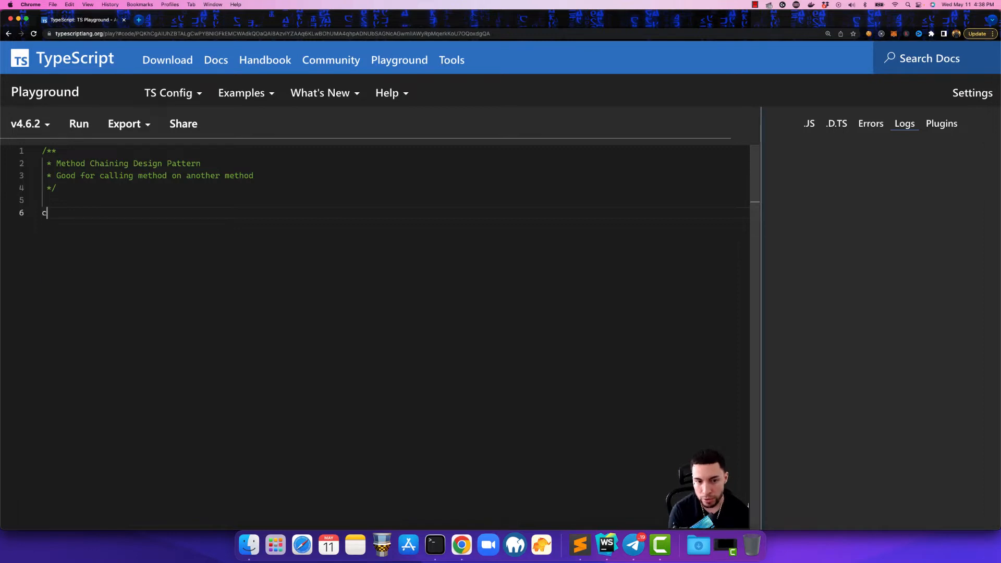
pyautogui.write('lass Quer')
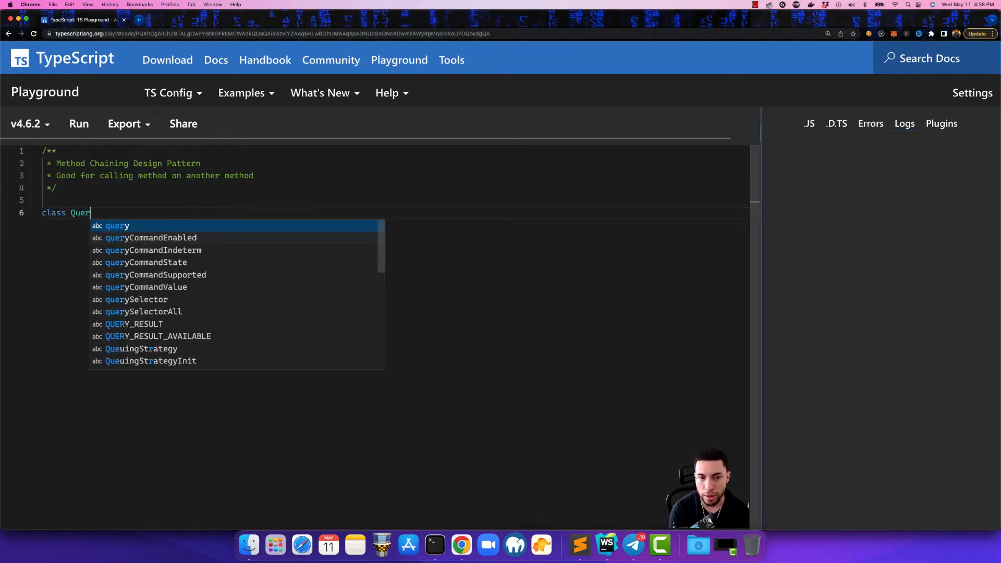
pyautogui.write('yBuilder {')
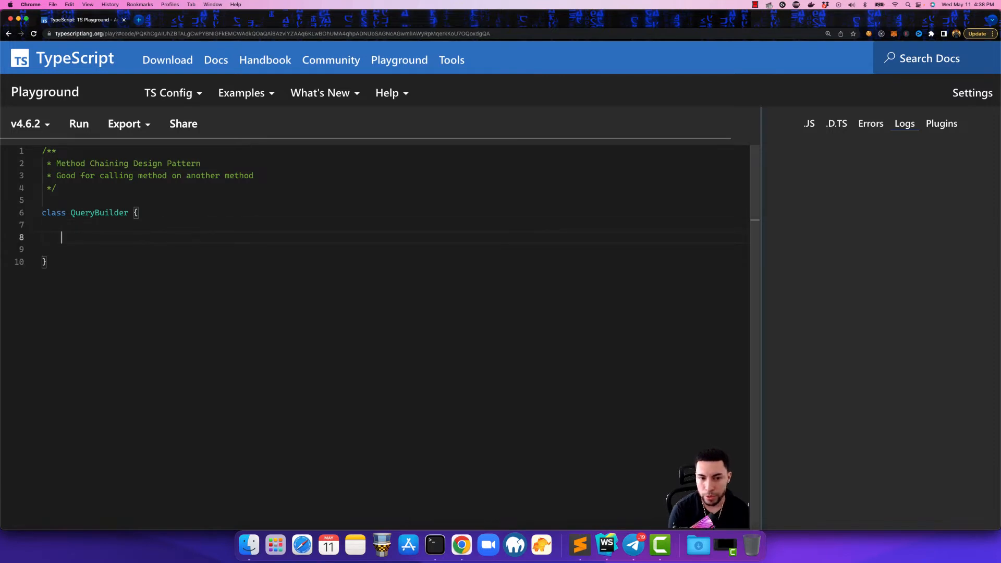
pyautogui.write('q')
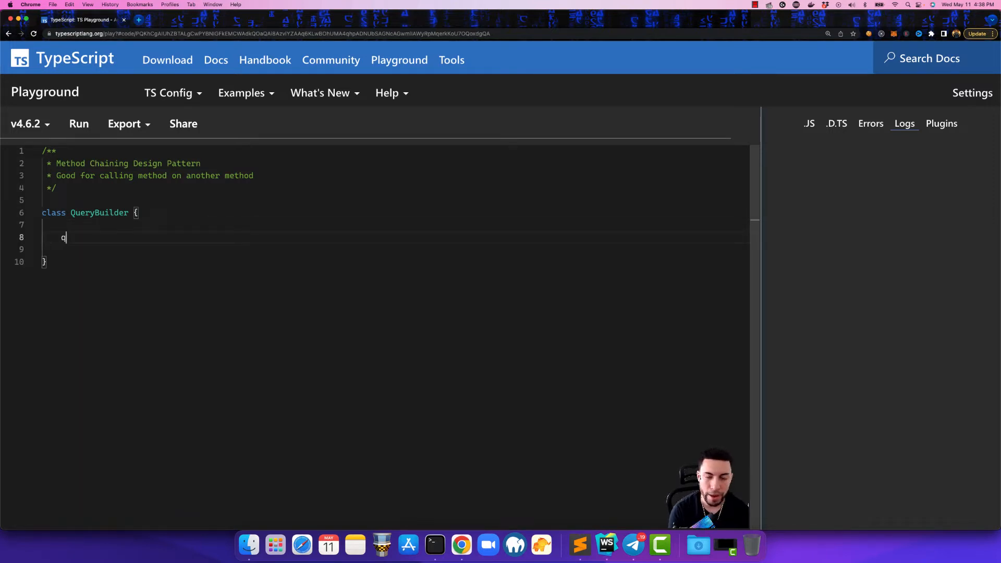
pyautogui.write('uery: string;')
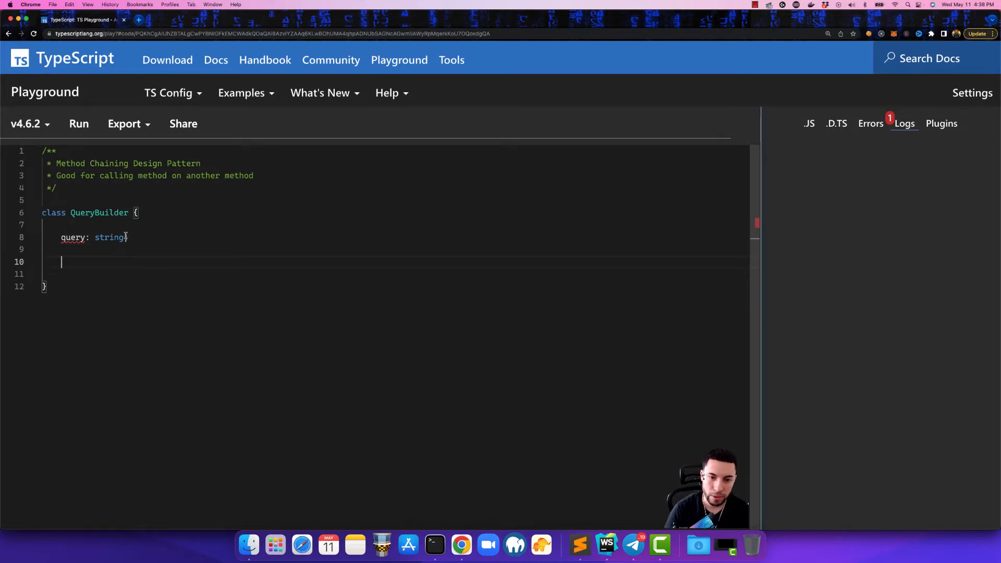
pyautogui.write("= '';")
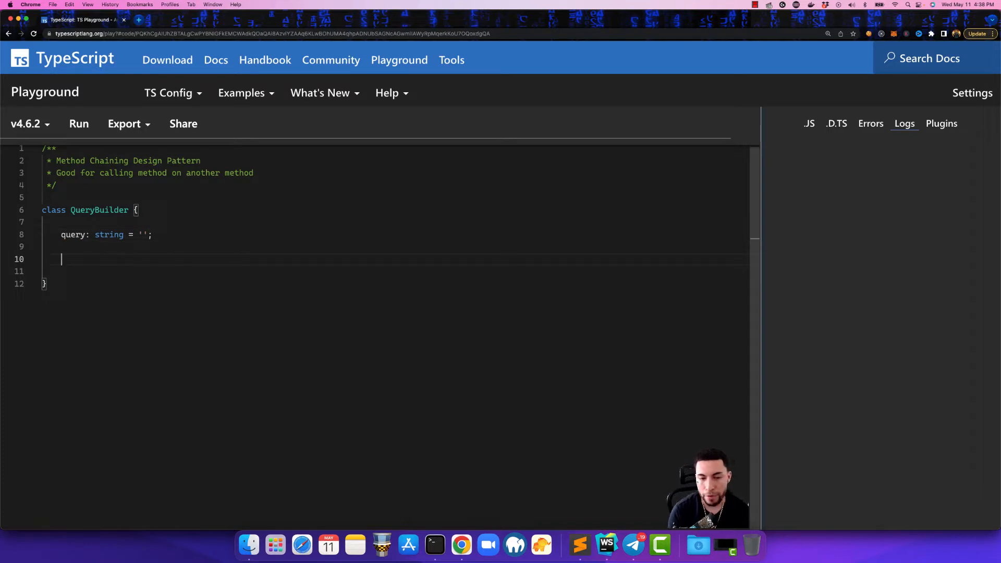
# - Add a select(col: string) method, removing a misspelled return
pyautogui.write('select() {')
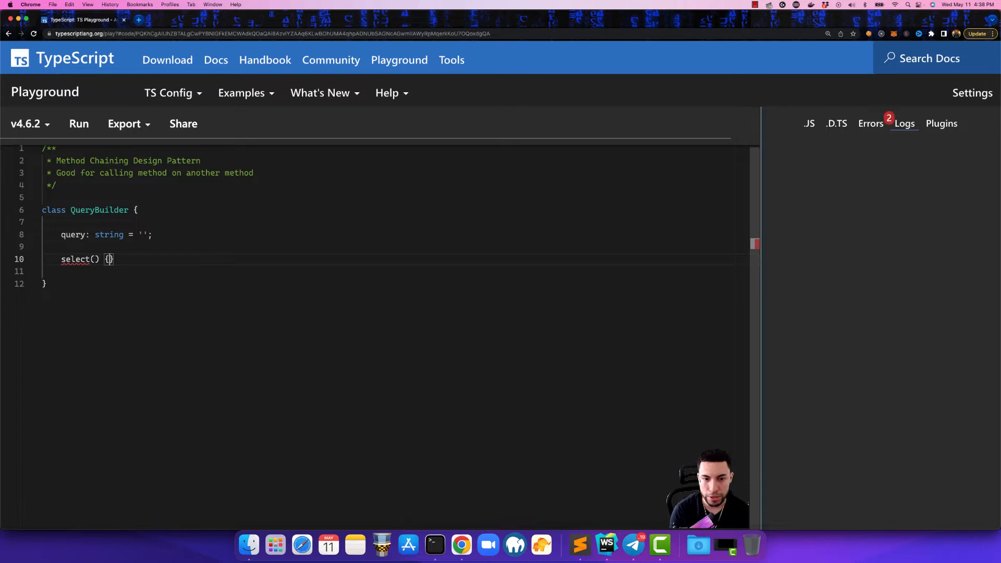
pyautogui.write('retrun `')
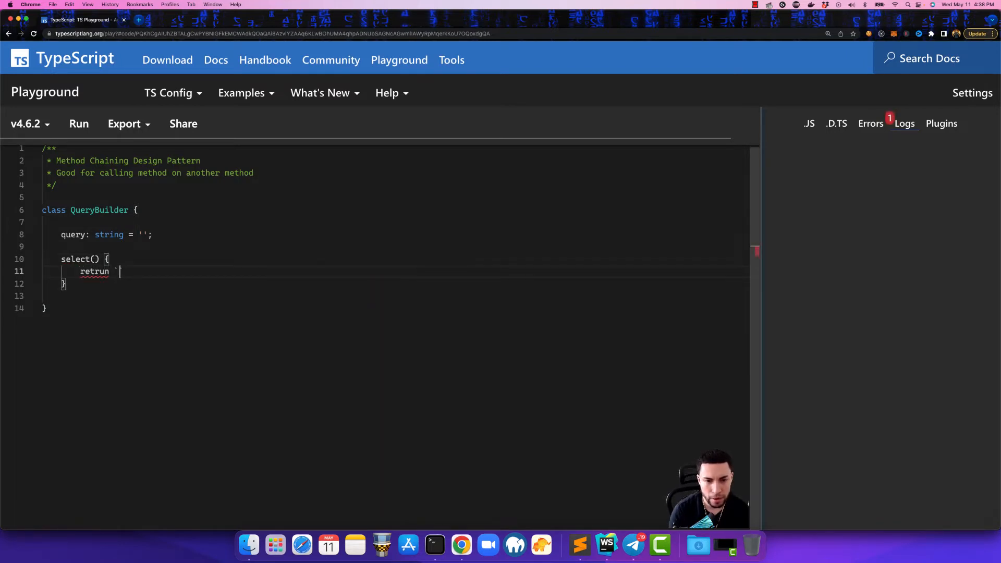
pyautogui.press('Backspace')
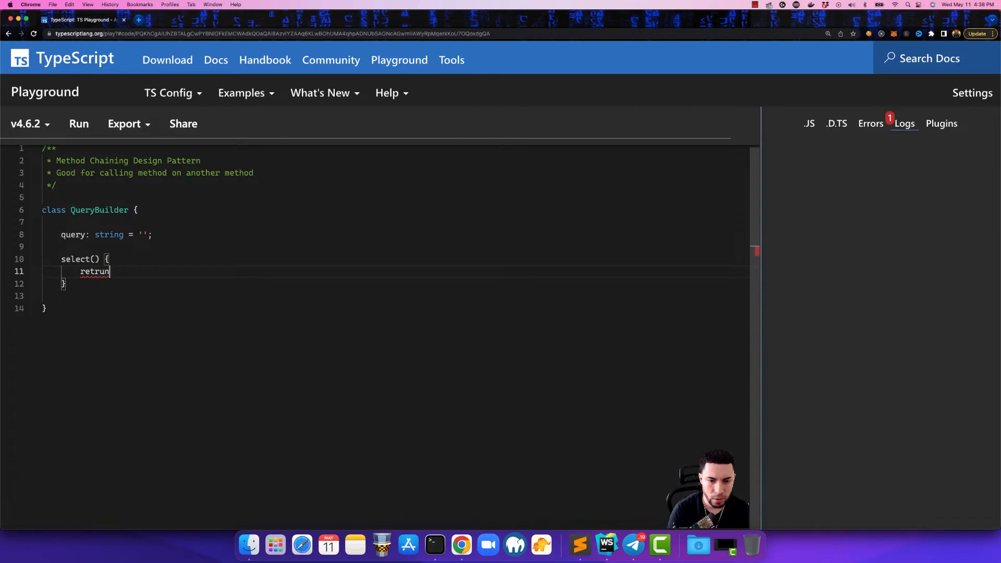
pyautogui.press('backspace')
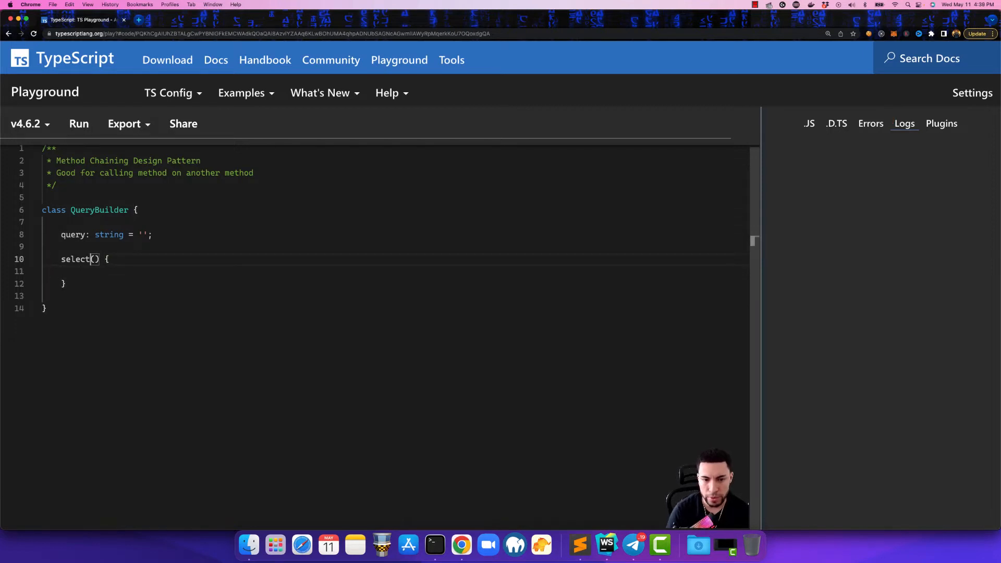
pyautogui.write('st')
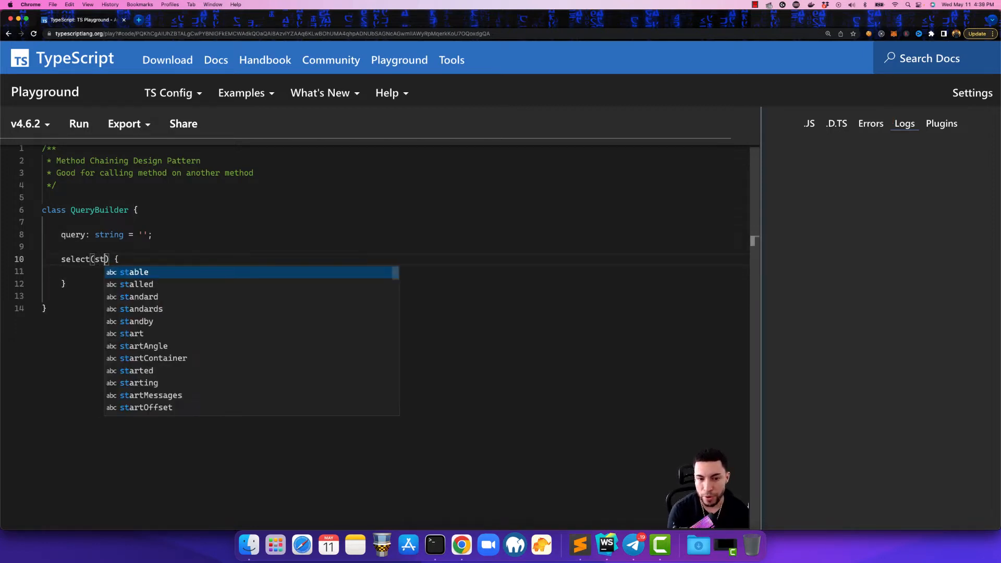
pyautogui.write('col:')
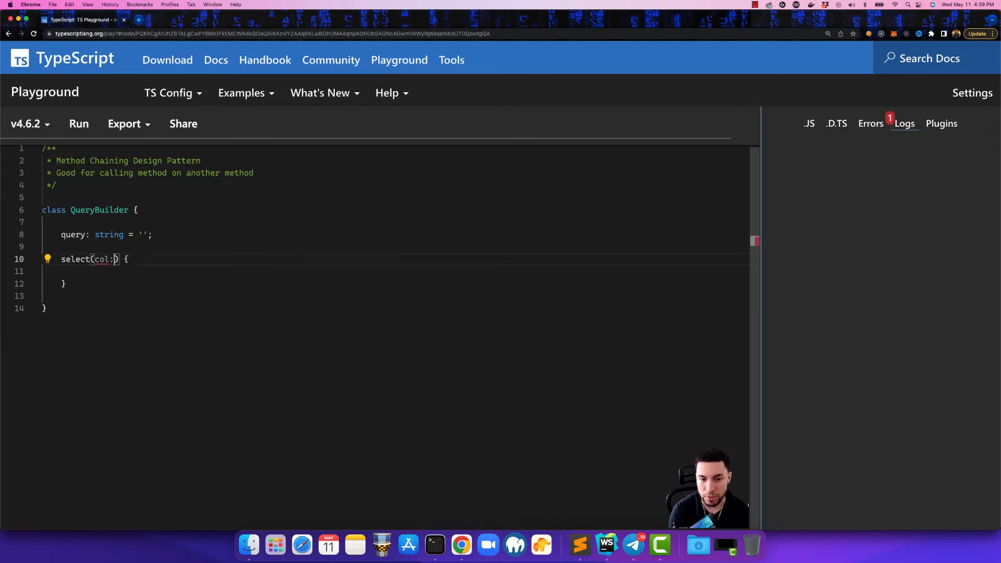
pyautogui.write('string)')
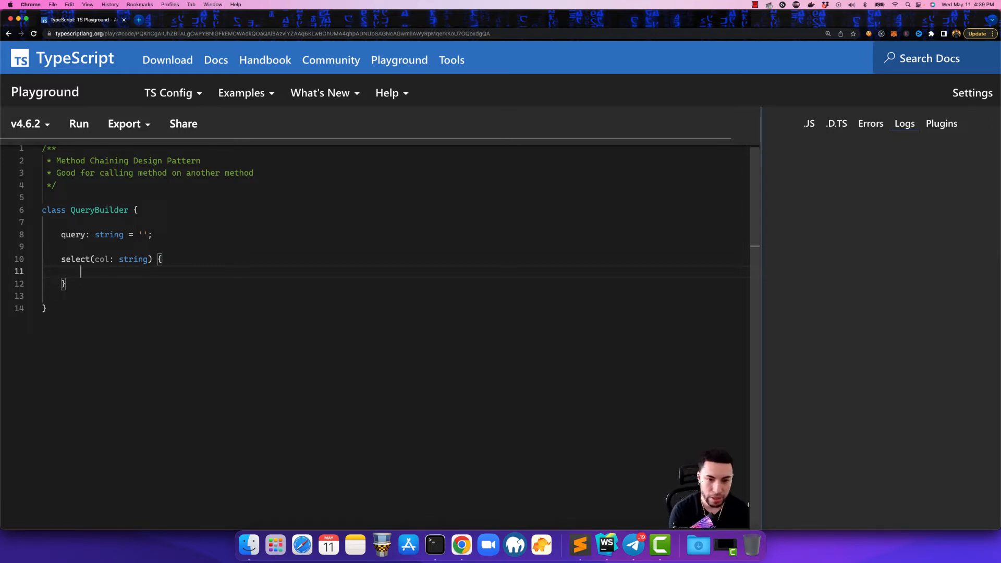
# - Make select append `SELECT ${col}` to this.query and return this
pyautogui.write('this.query')
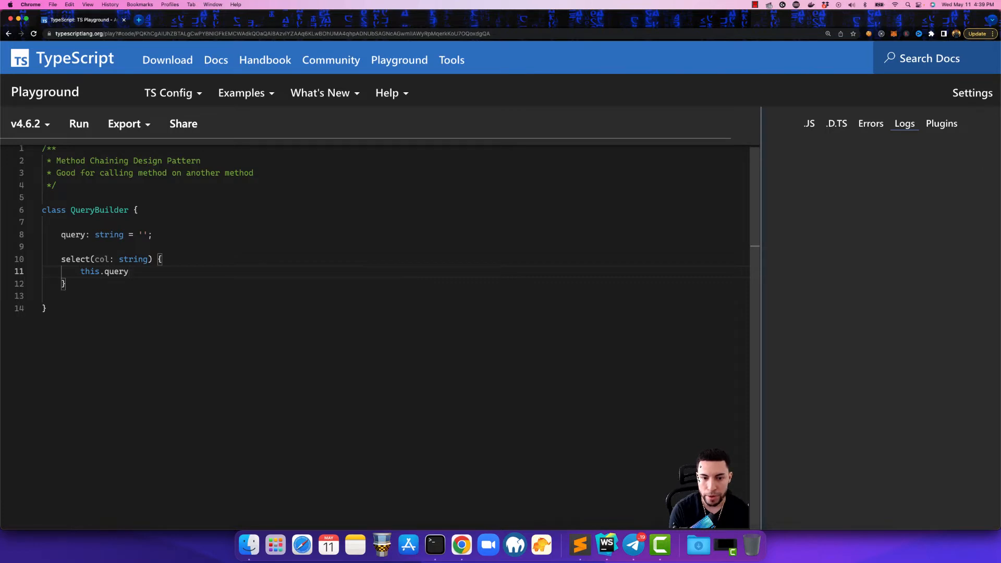
pyautogui.write('+=')
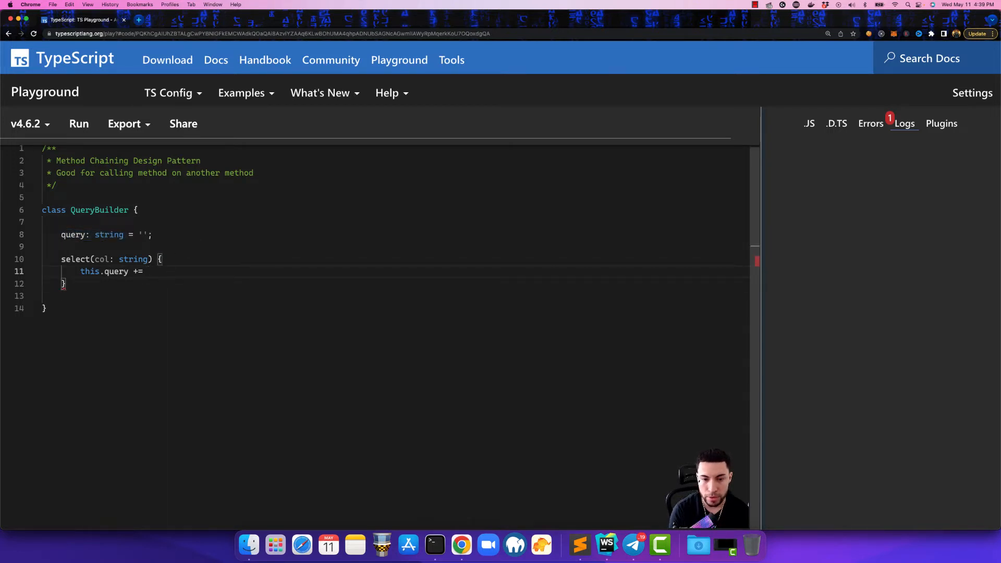
pyautogui.write("'SEL")
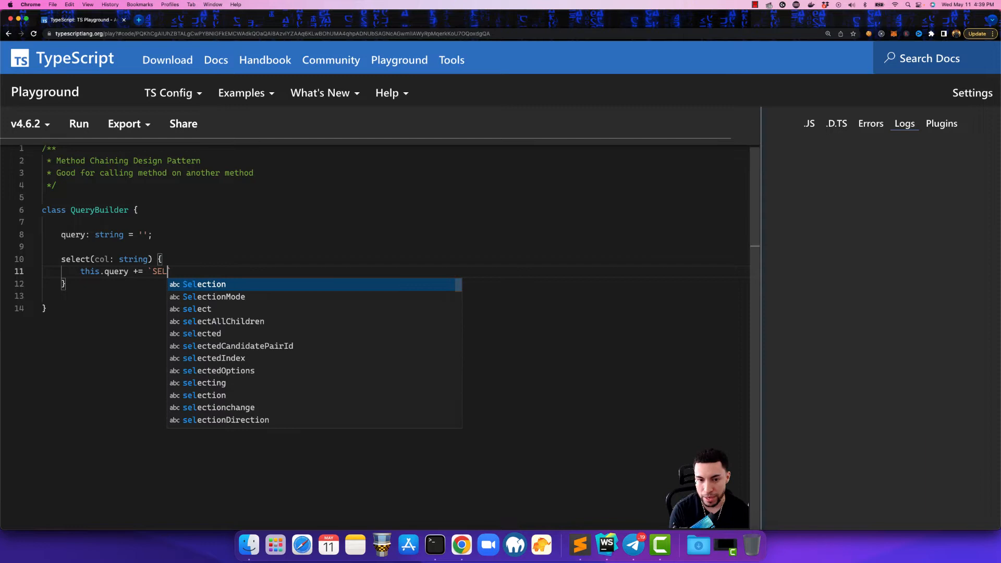
pyautogui.write('ECT')
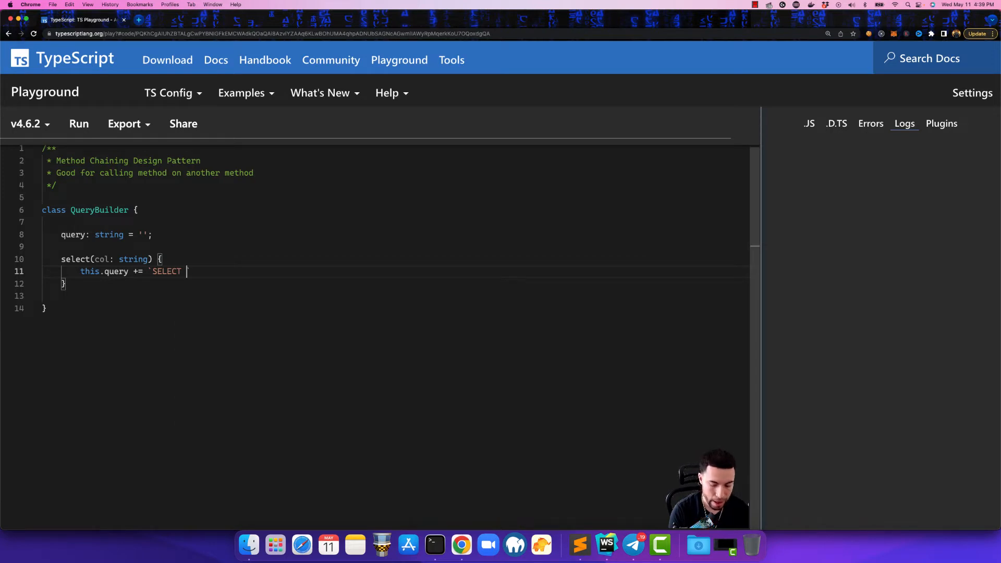
pyautogui.write('${}')
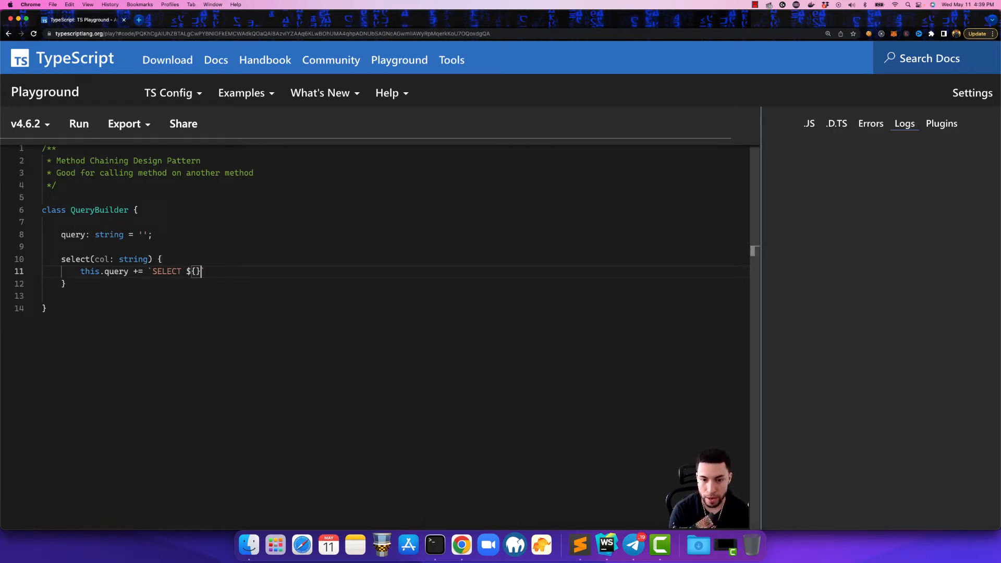
pyautogui.write('col')
pyautogui.write('r')
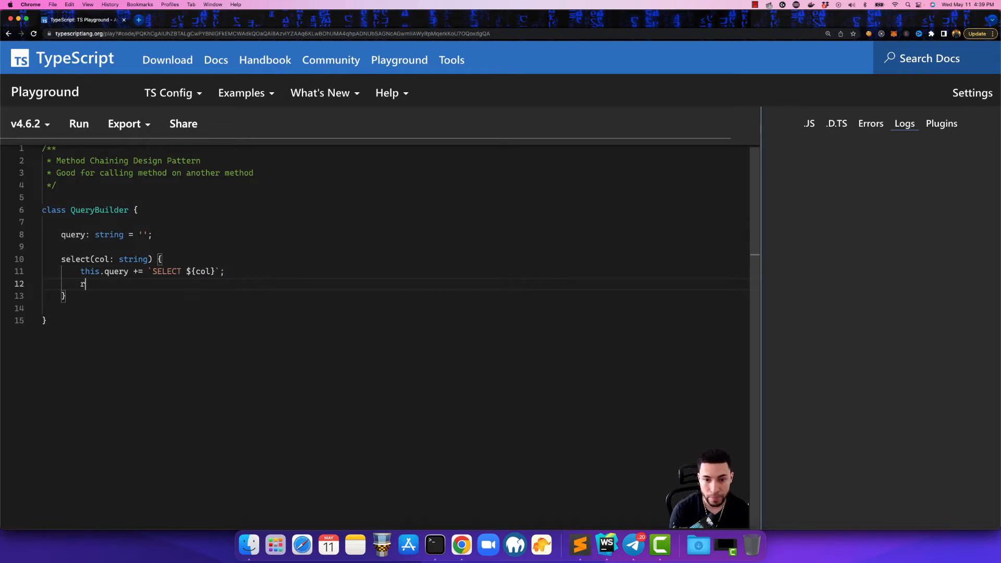
pyautogui.write('eturn this;')
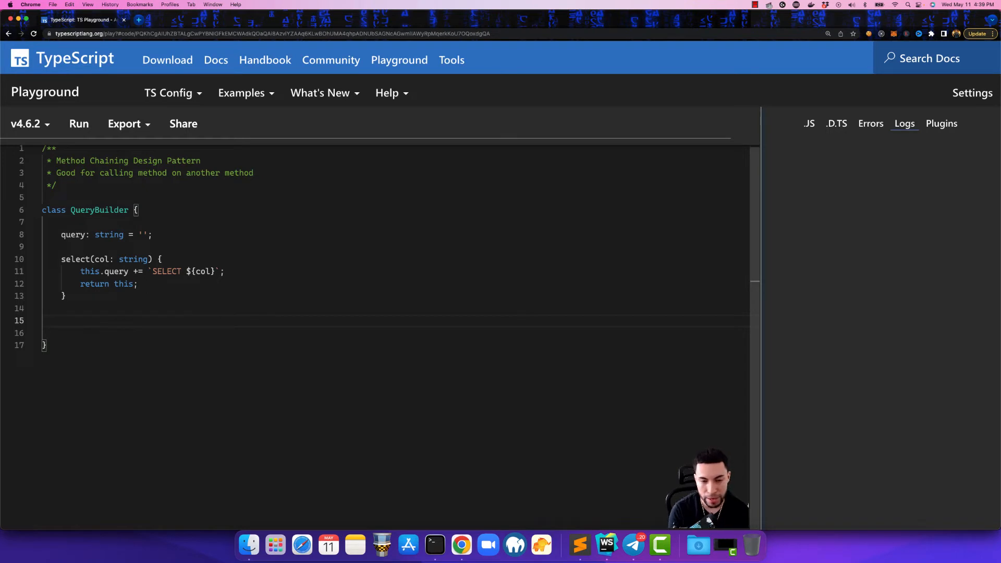
# - Declare the where method signature with string parameters col, comparison and col2
pyautogui.write('where()')
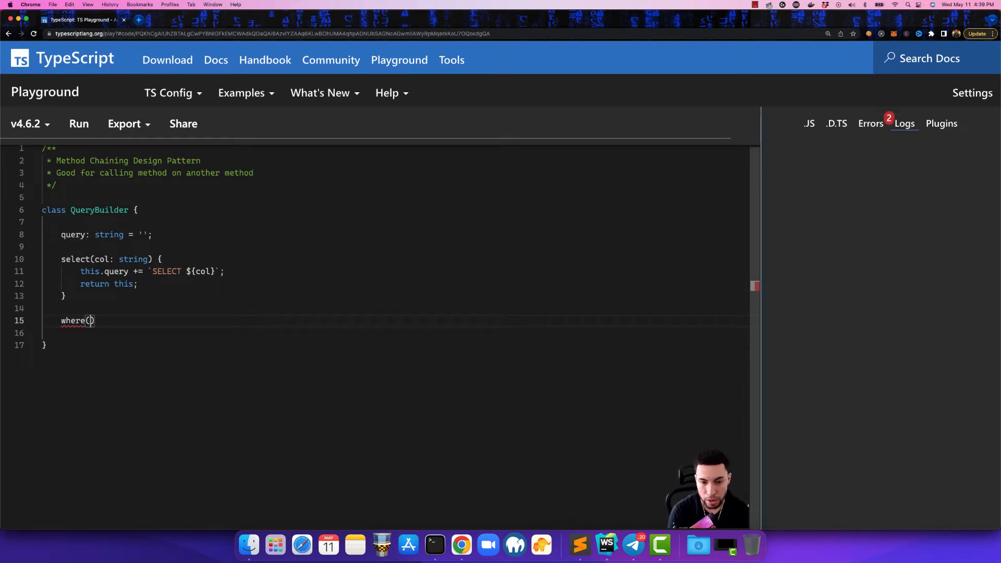
pyautogui.write('col:st')
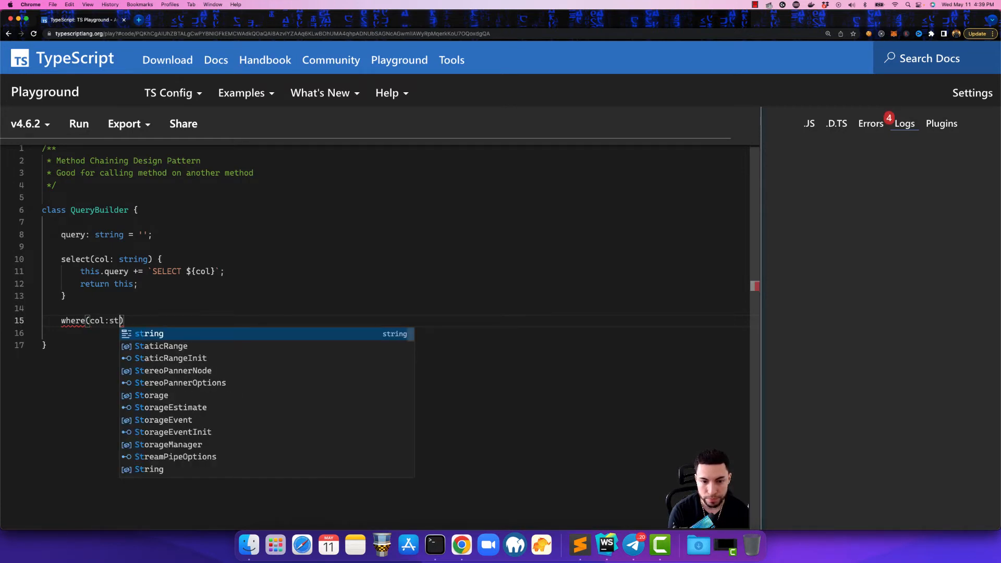
pyautogui.write('ring,')
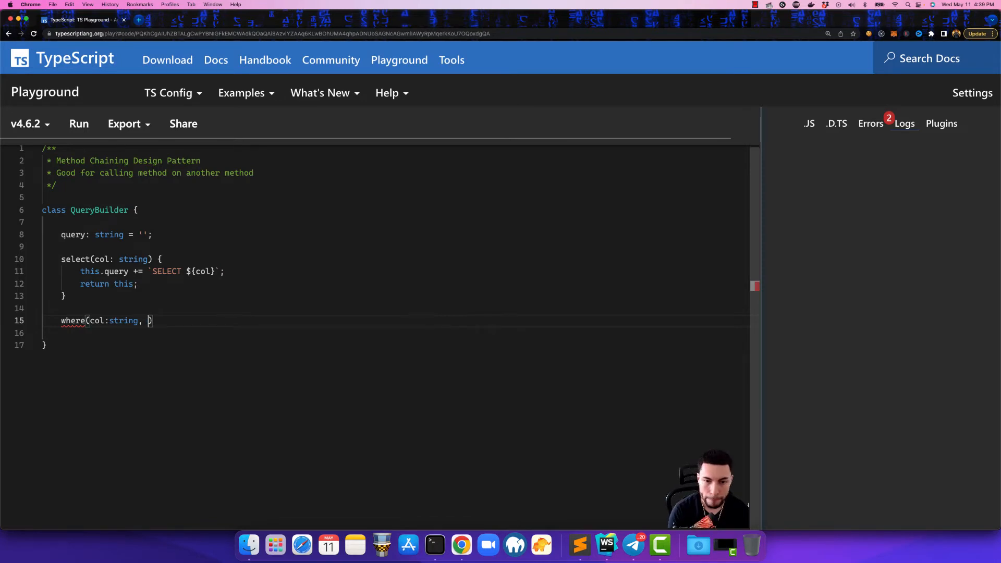
pyautogui.write('comparison: string')
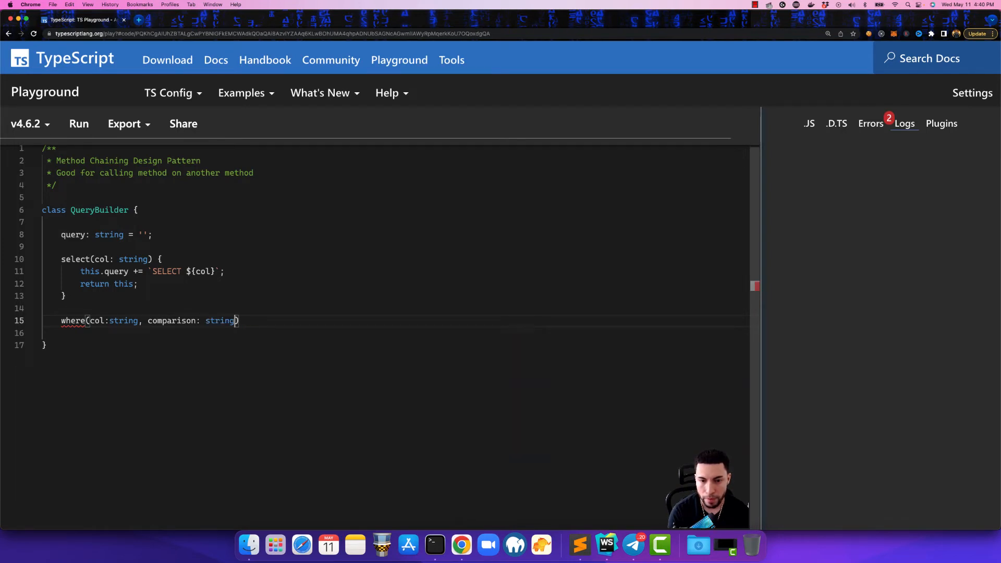
pyautogui.write(', col2')
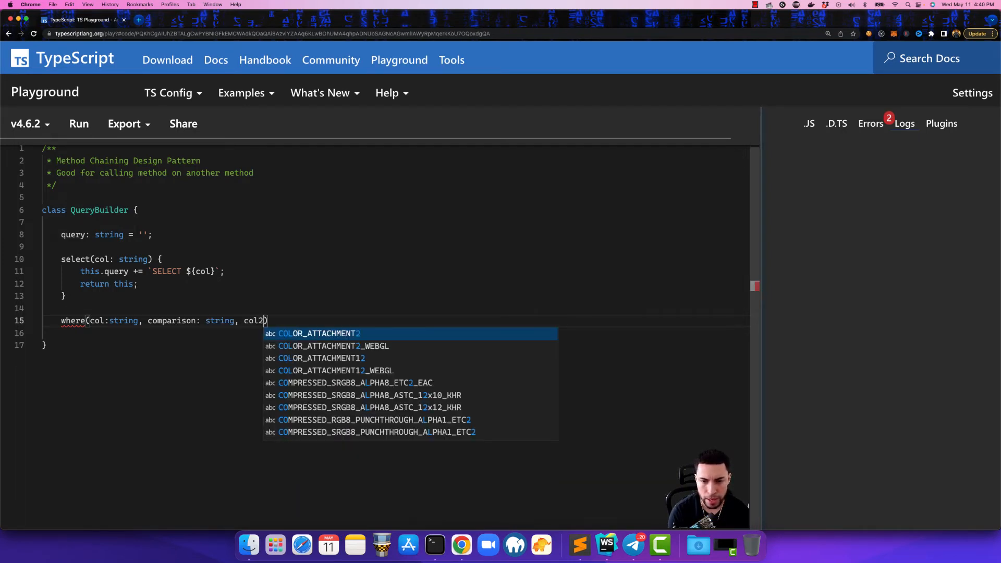
pyautogui.write(':string')
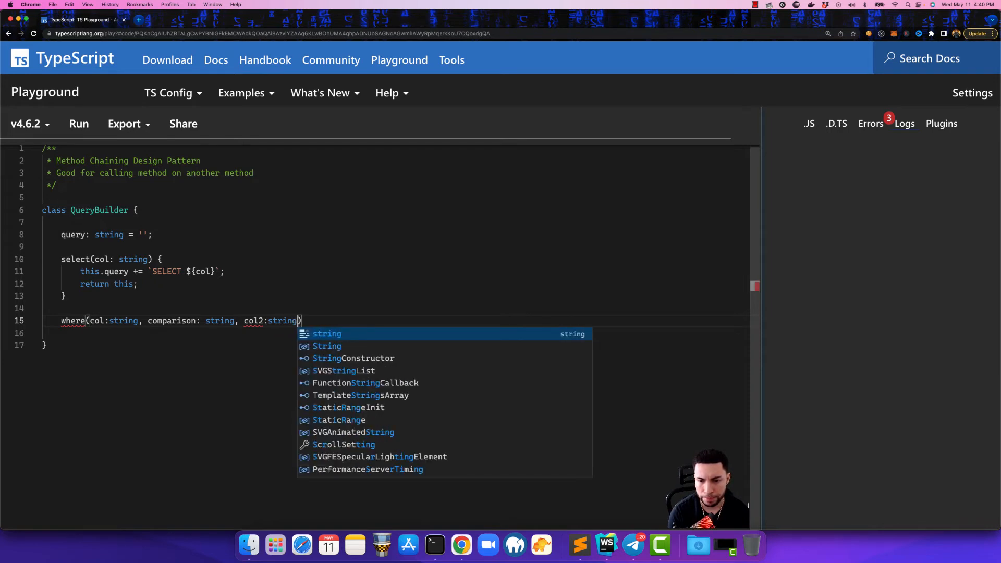
pyautogui.write('{')
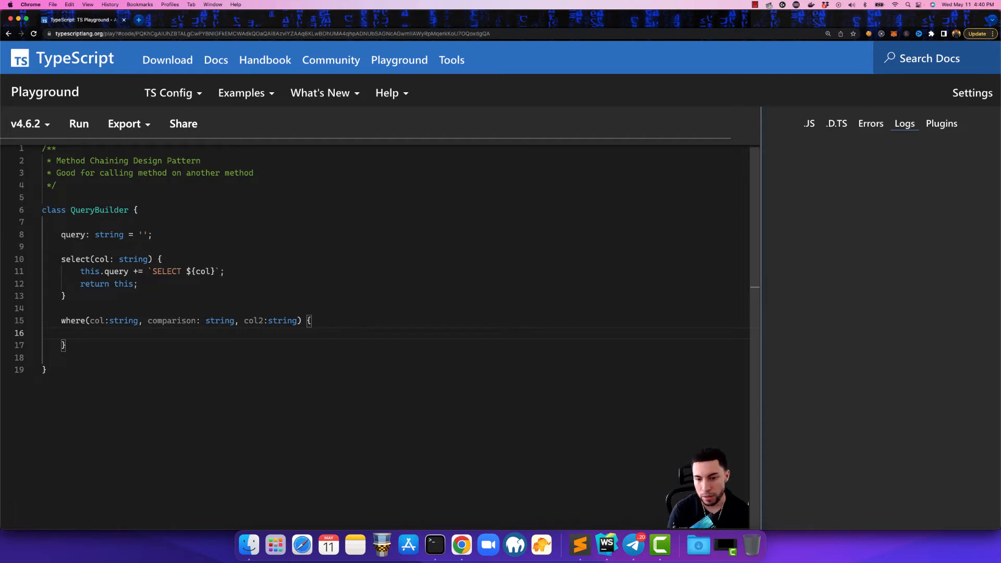
# - Append `WHERE ${col} ${comparison} ${col2}` to this.query and return this
pyautogui.write('this.query += `')
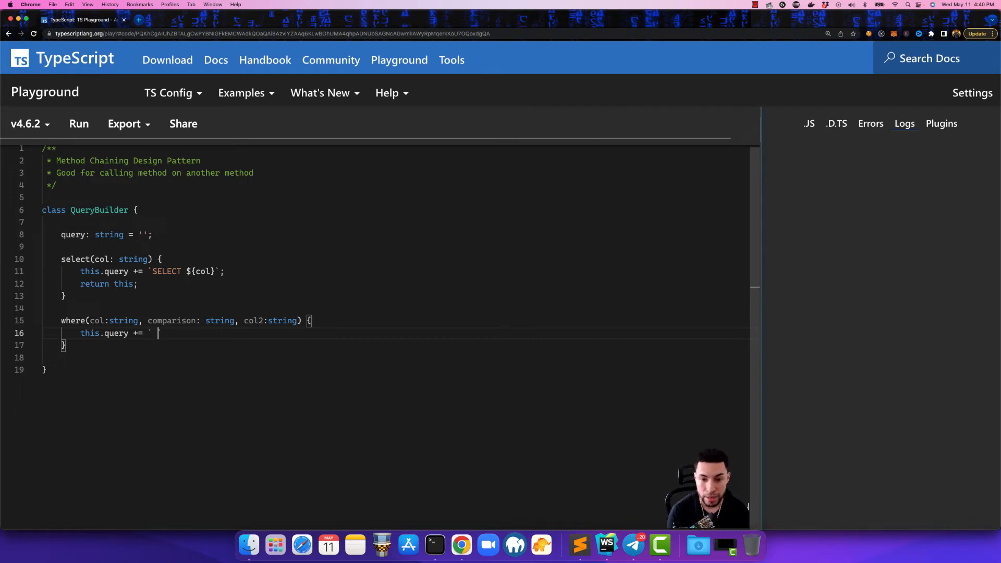
pyautogui.write('WHERE')
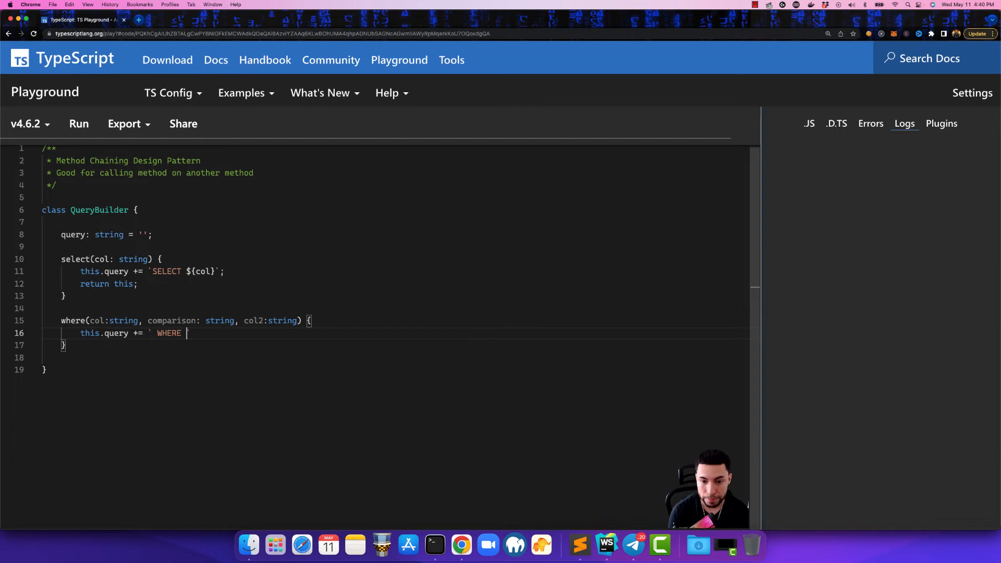
pyautogui.write('${}')
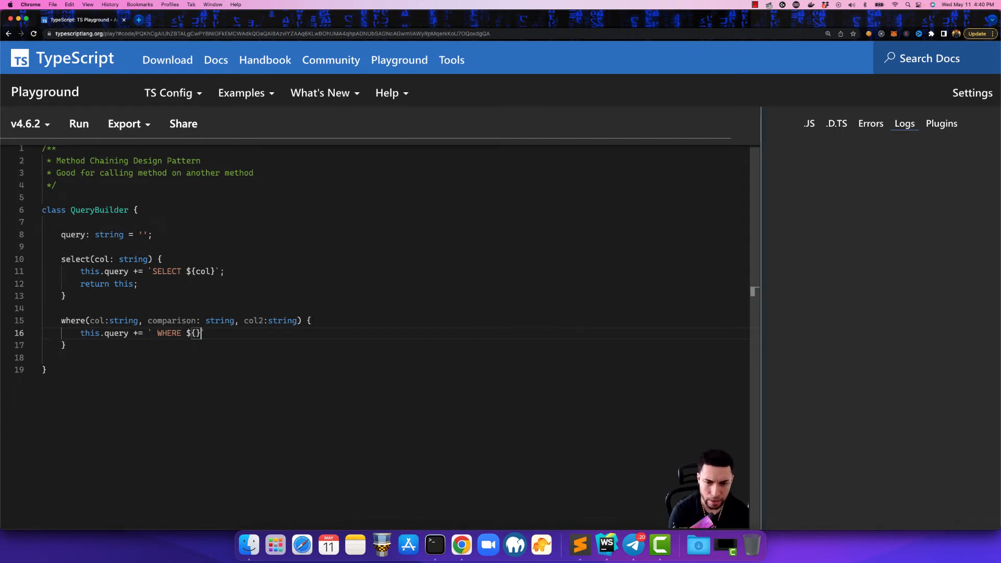
pyautogui.write('col')
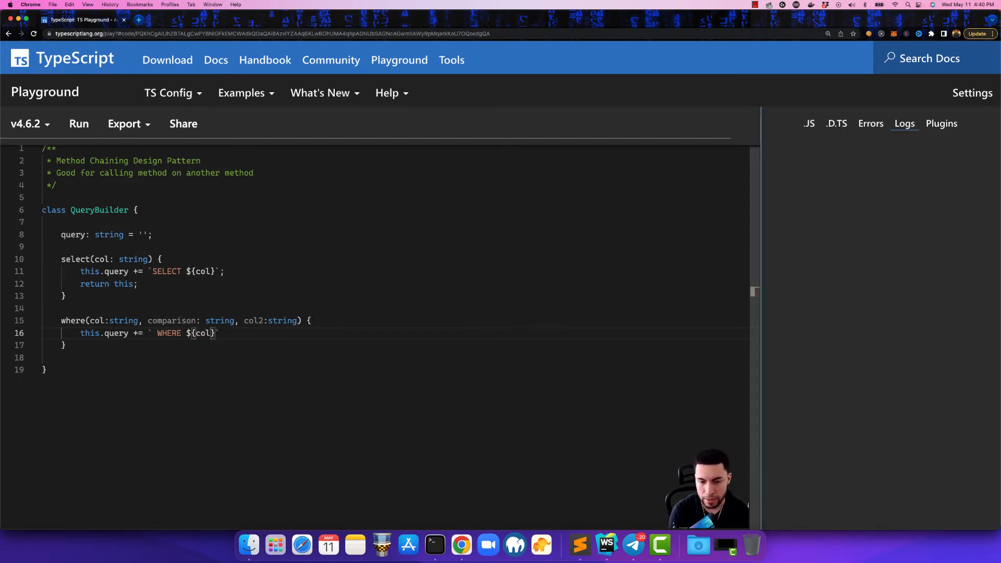
pyautogui.write('${}')
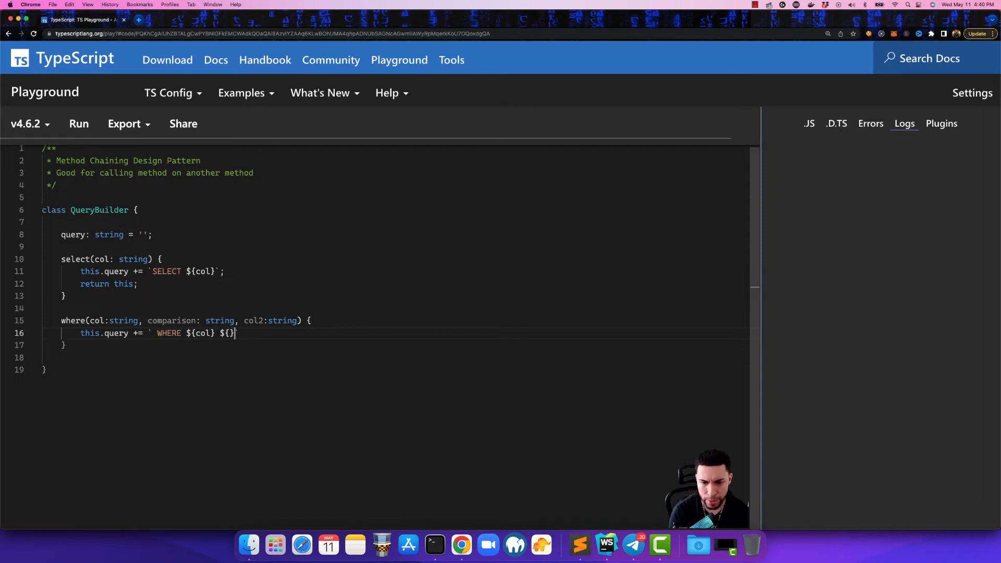
pyautogui.write('comparison')
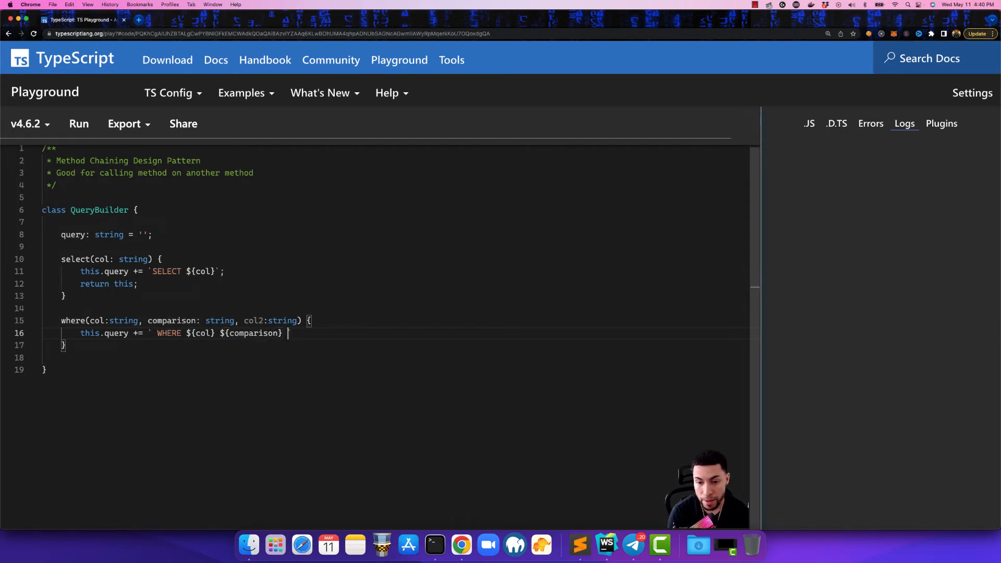
pyautogui.write('${')
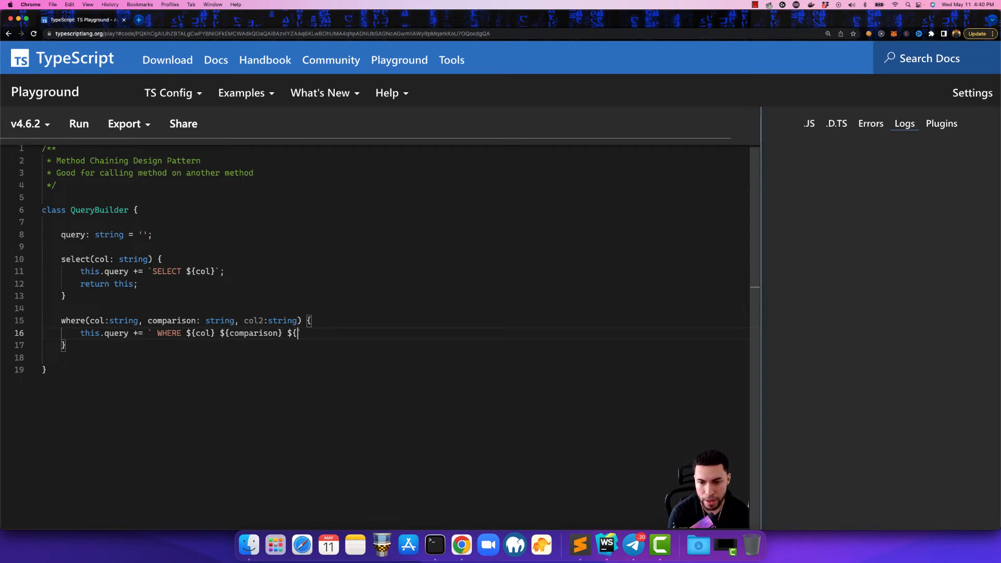
pyautogui.write('{')
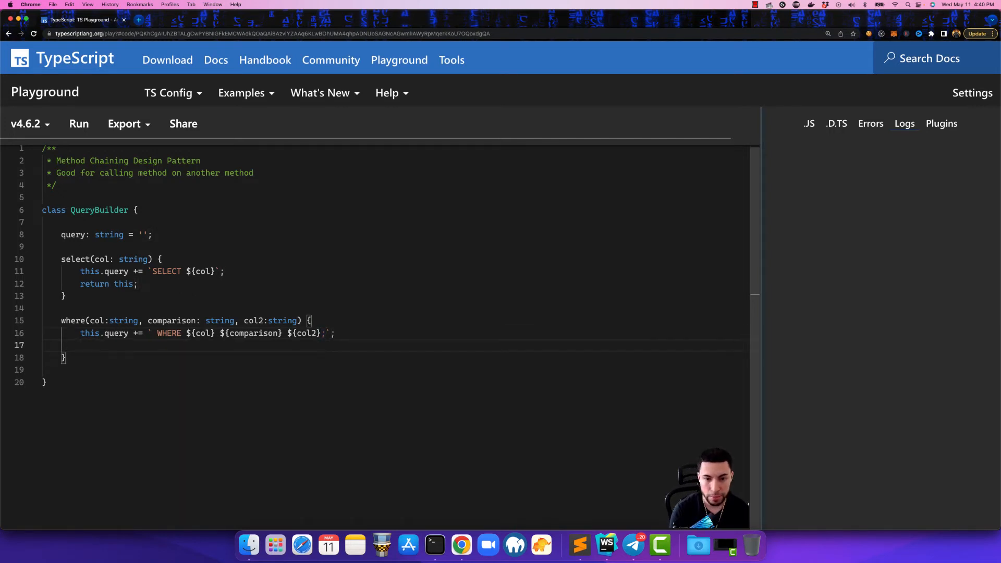
pyautogui.write('return this;')
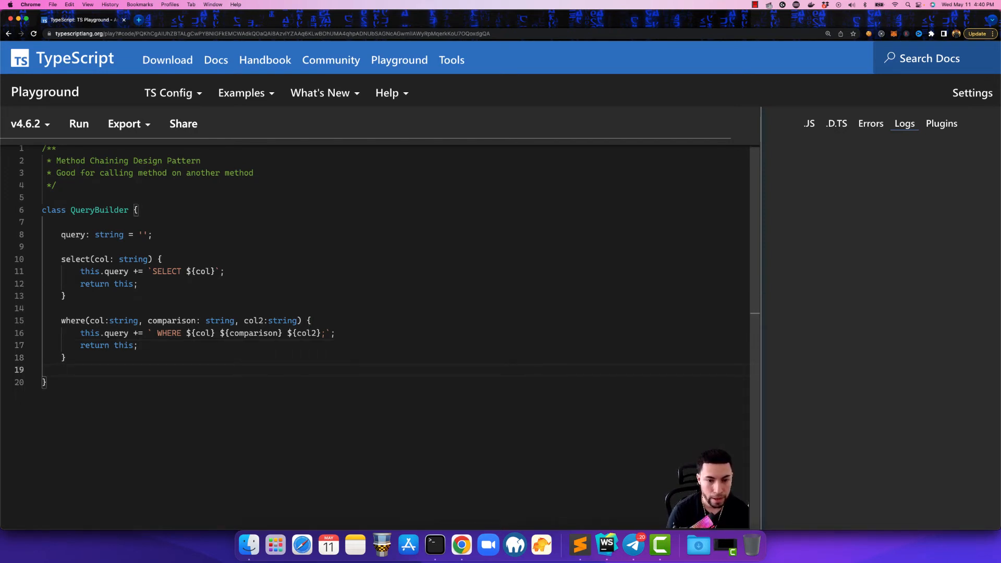
# - Add a get() method with return this.query
pyautogui.write('get()')
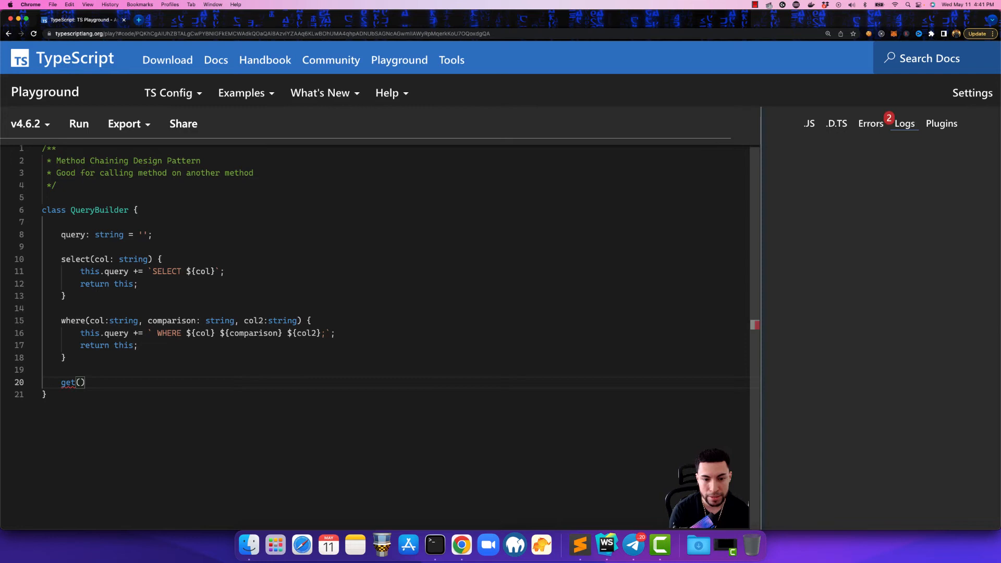
pyautogui.write('{')
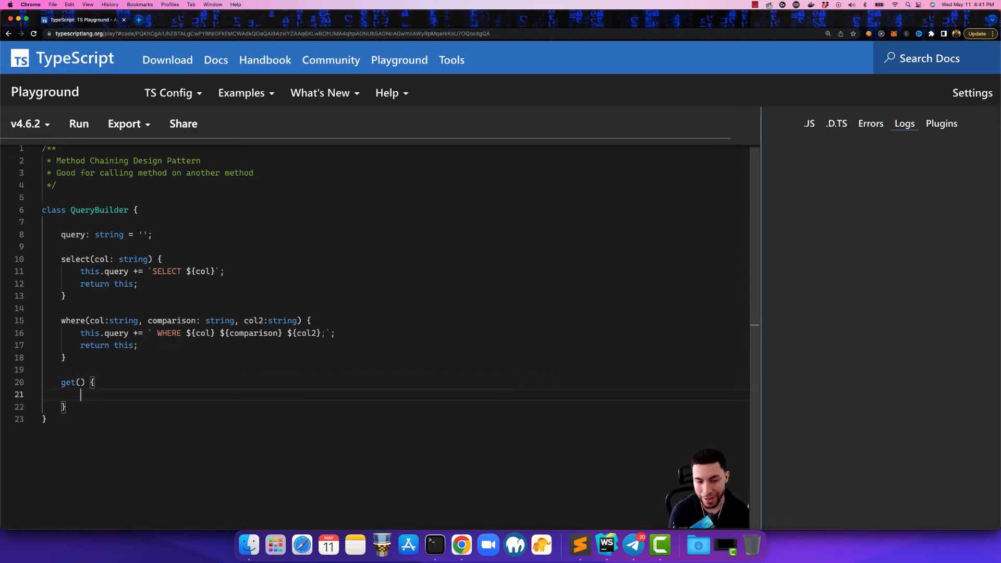
pyautogui.write('return')
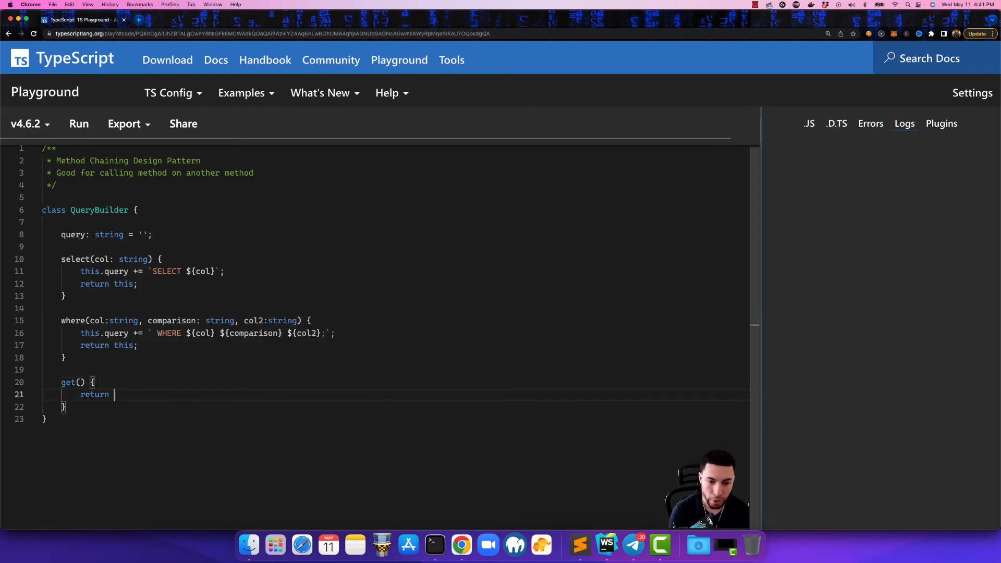
pyautogui.write('this.query;')
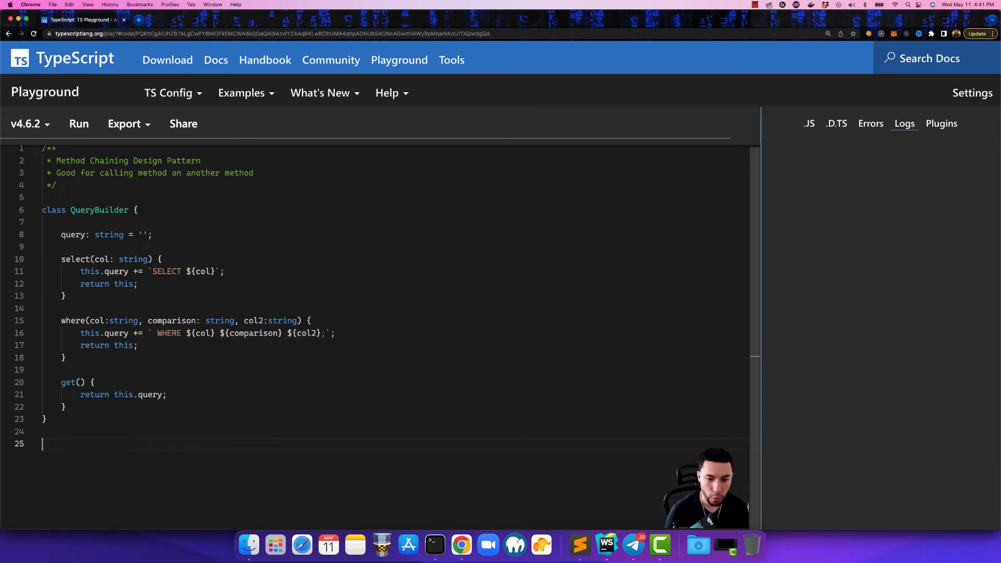
# - Below the class, create const qb = new QueryBuilder()
pyautogui.press('enter')
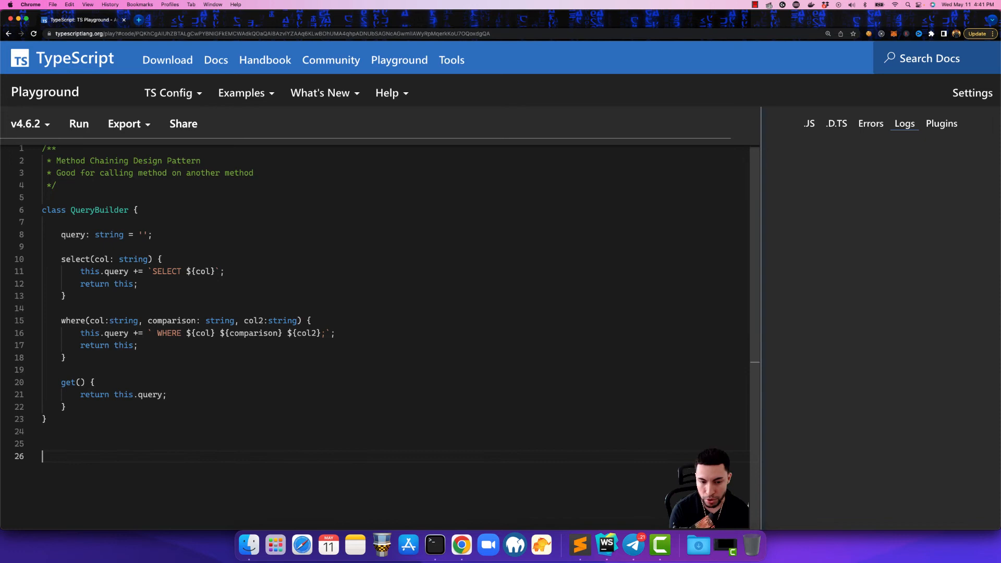
pyautogui.write('const')
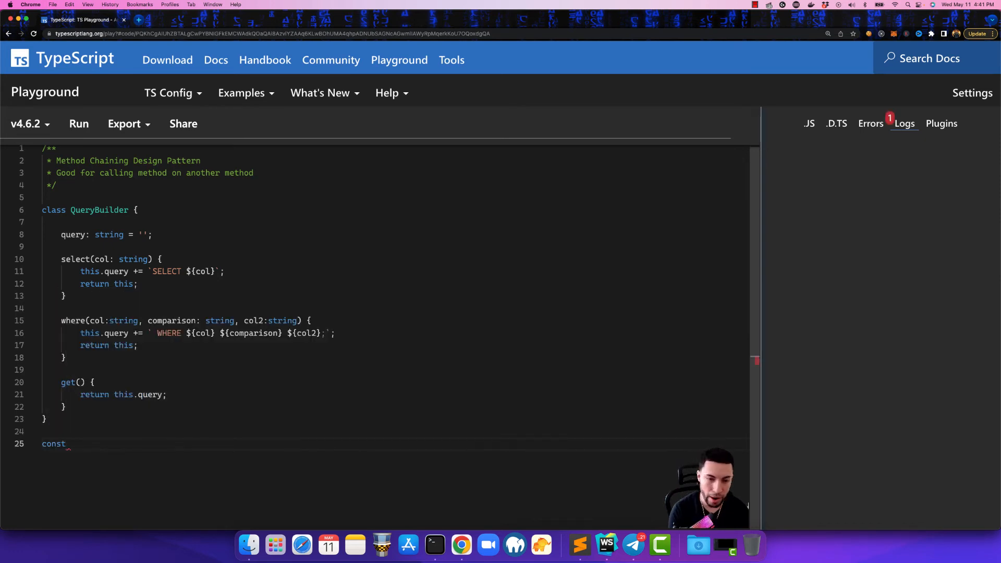
pyautogui.write('qb = new')
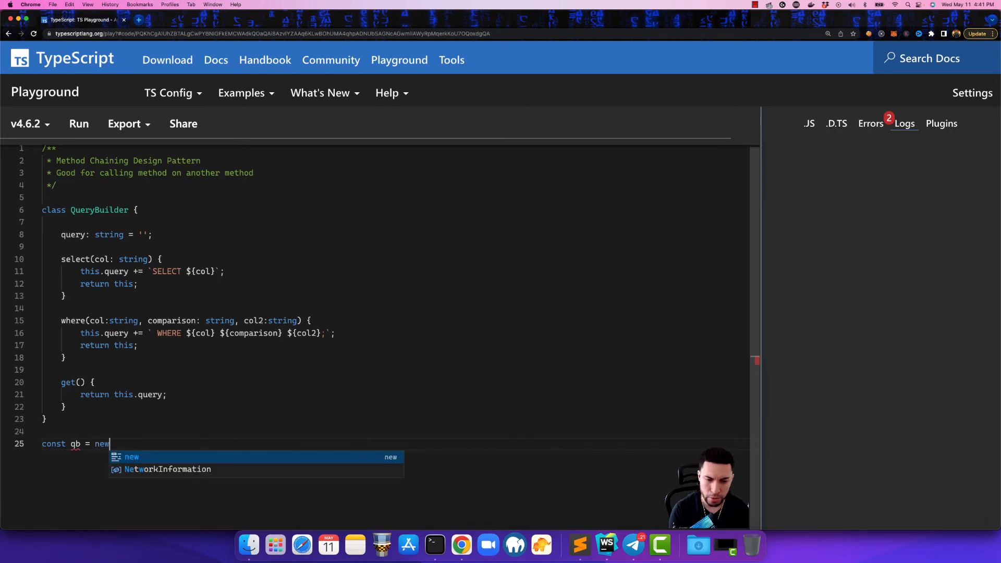
pyautogui.write('QueryBuilder();')
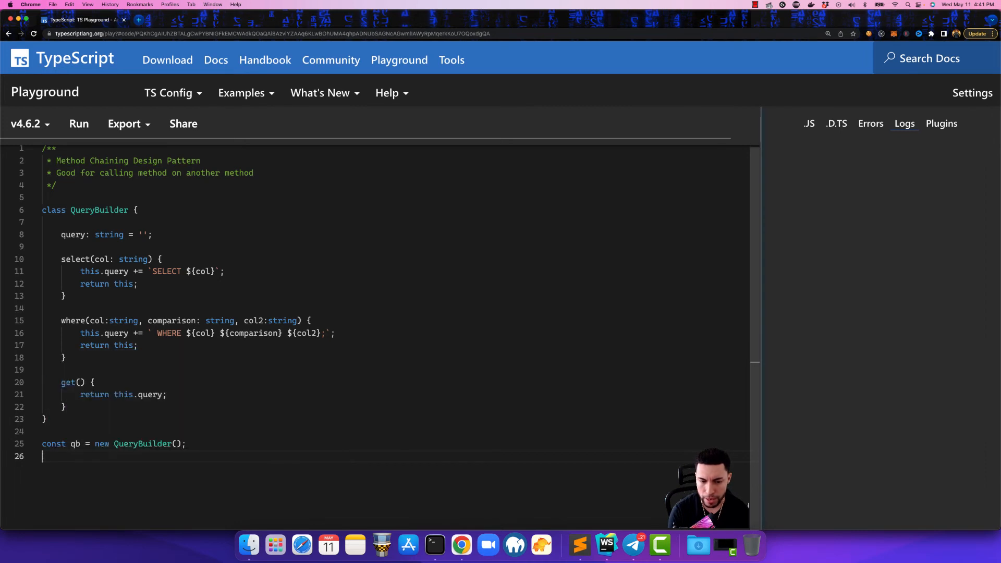
# - Write qb.select('id').where('id', '!=', '1').get(); and select the chained expression
pyautogui.write("qb.select('")
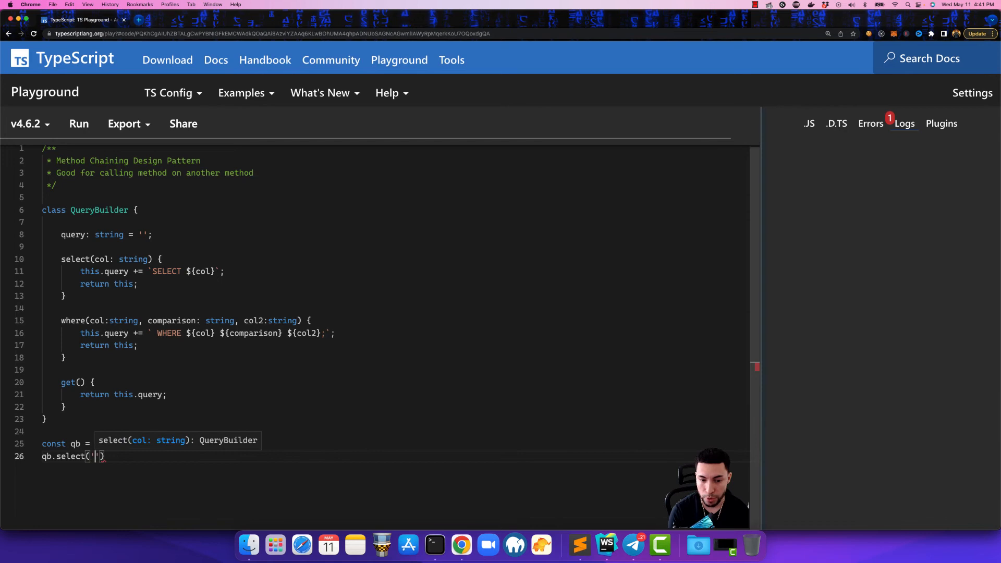
pyautogui.write('id')
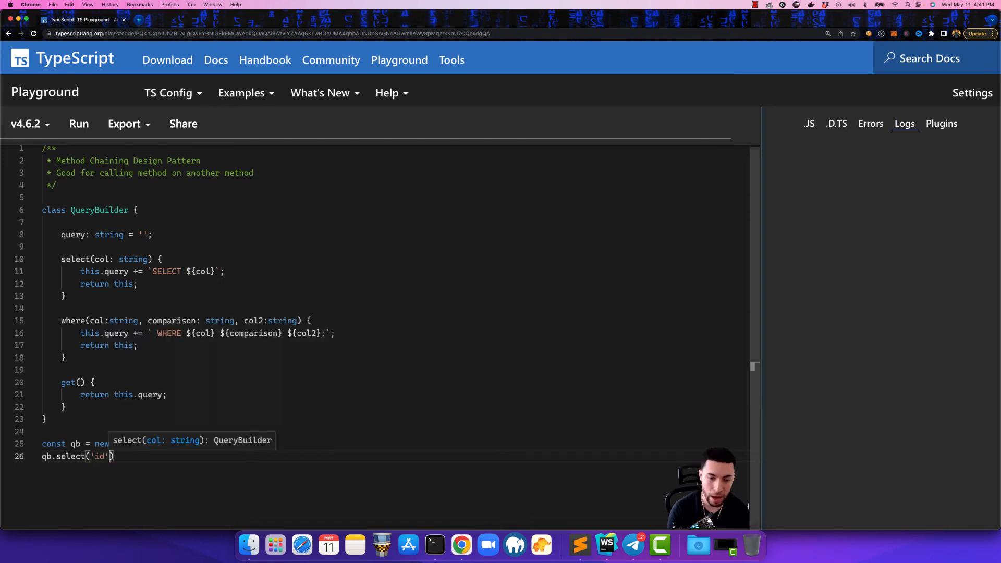
pyautogui.write('.where(')
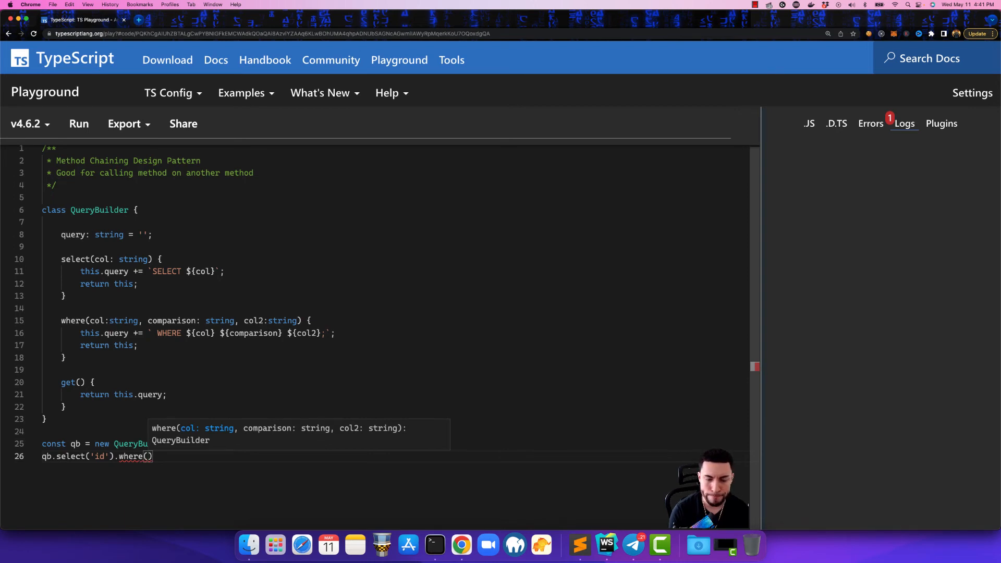
pyautogui.write("'")
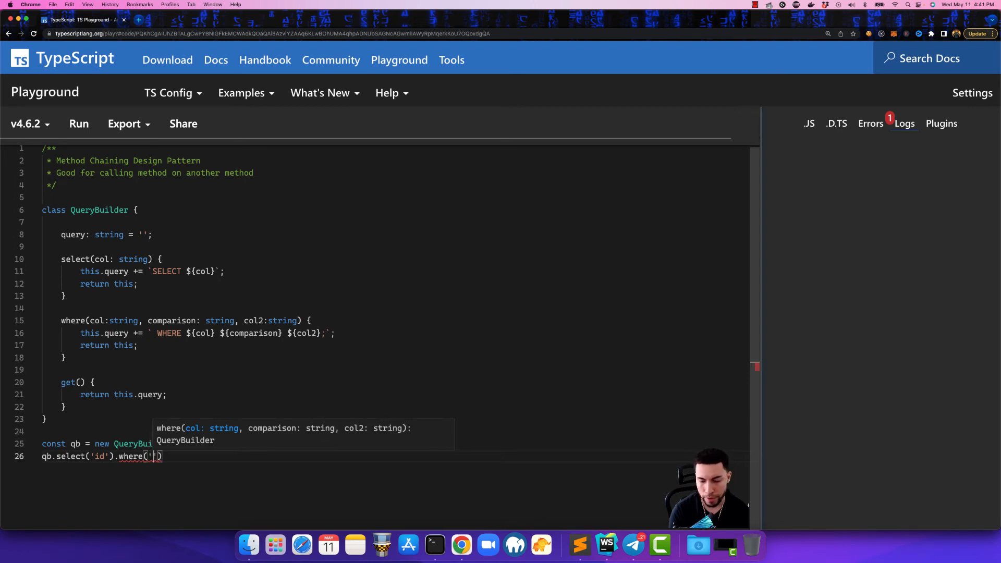
pyautogui.write("id', '")
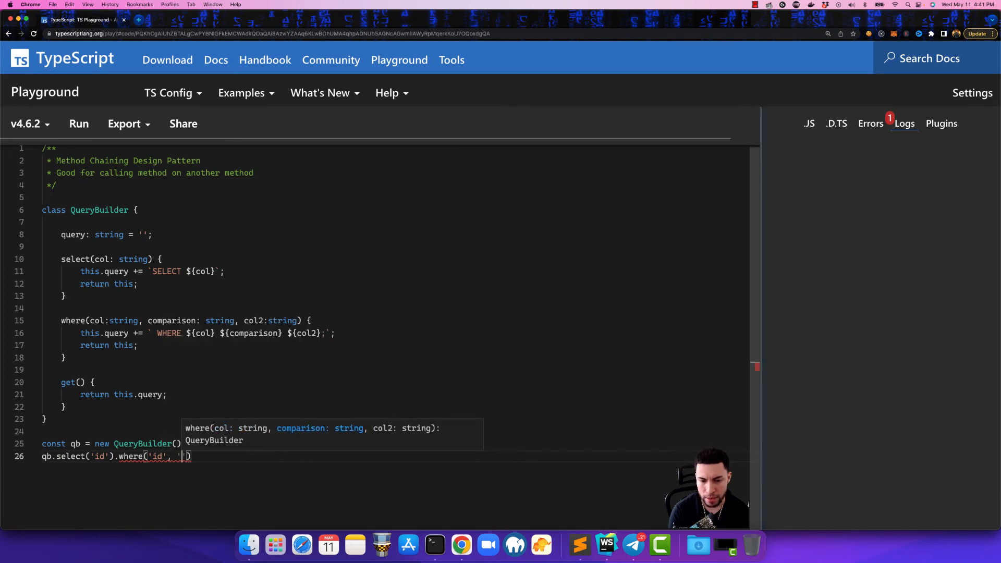
pyautogui.write('!=')
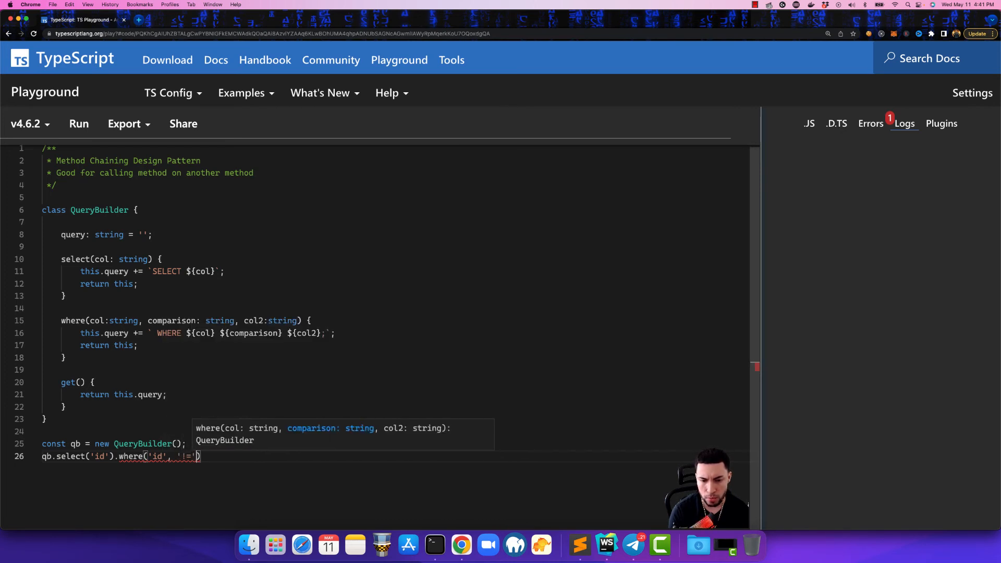
pyautogui.write(", '1'")
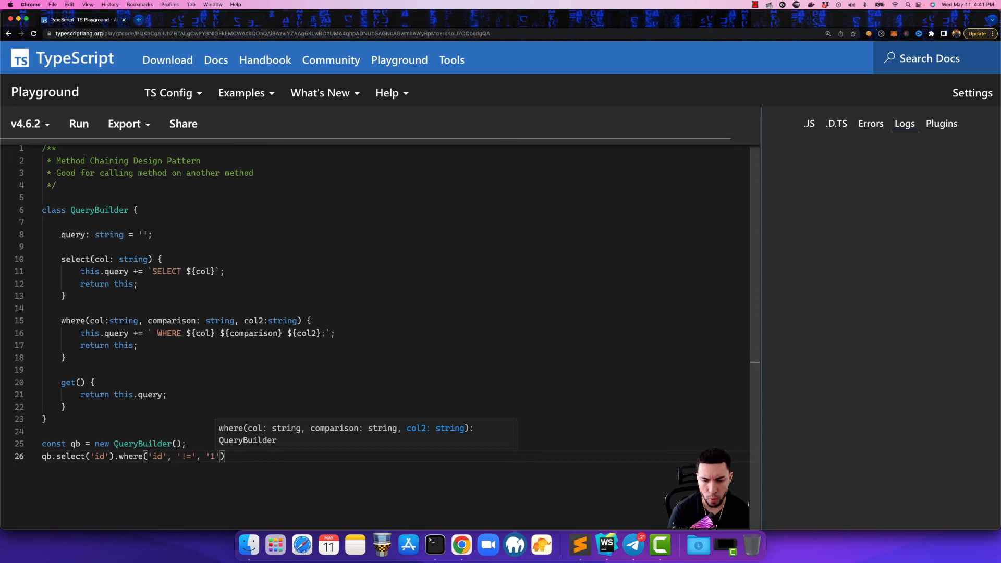
pyautogui.write('.get')
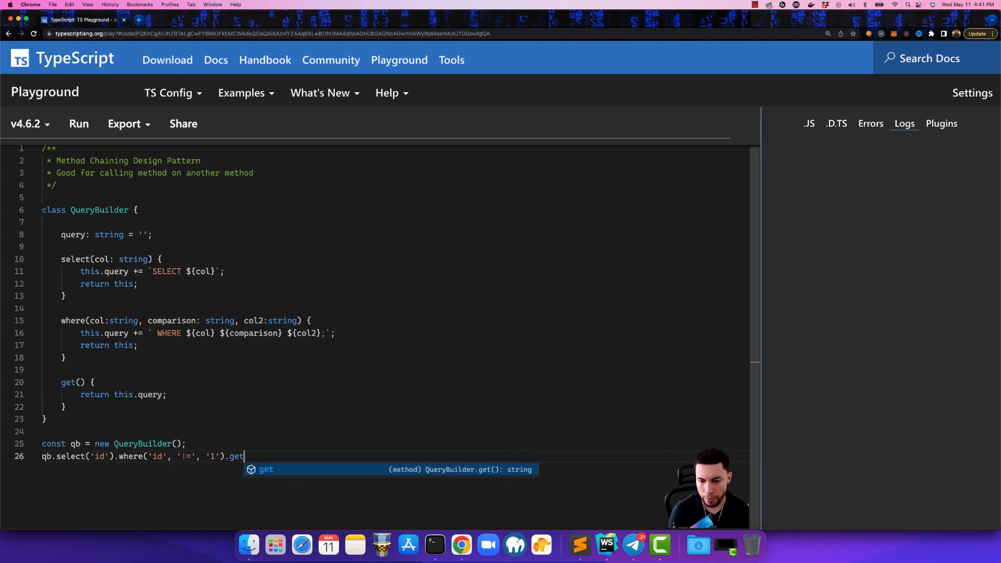
pyautogui.write('();')
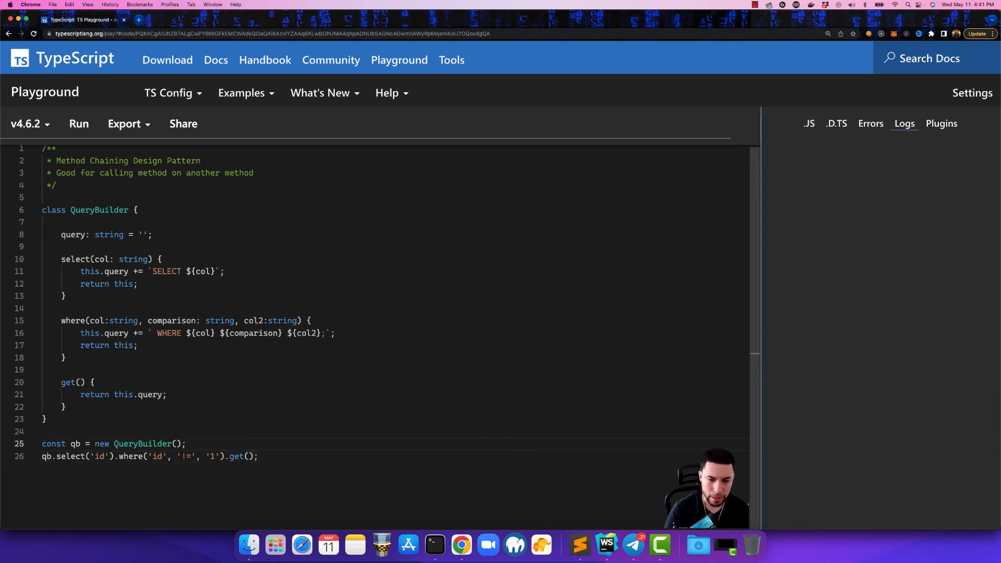
pyautogui.moveTo(76, 456); pyautogui.dragTo(259, 457)
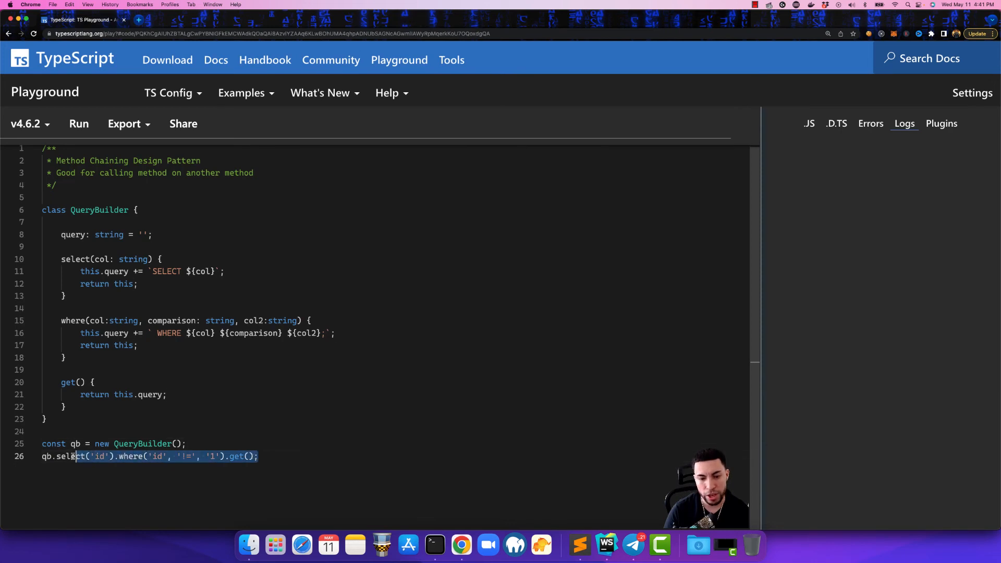
pyautogui.doubleClick(70, 456)
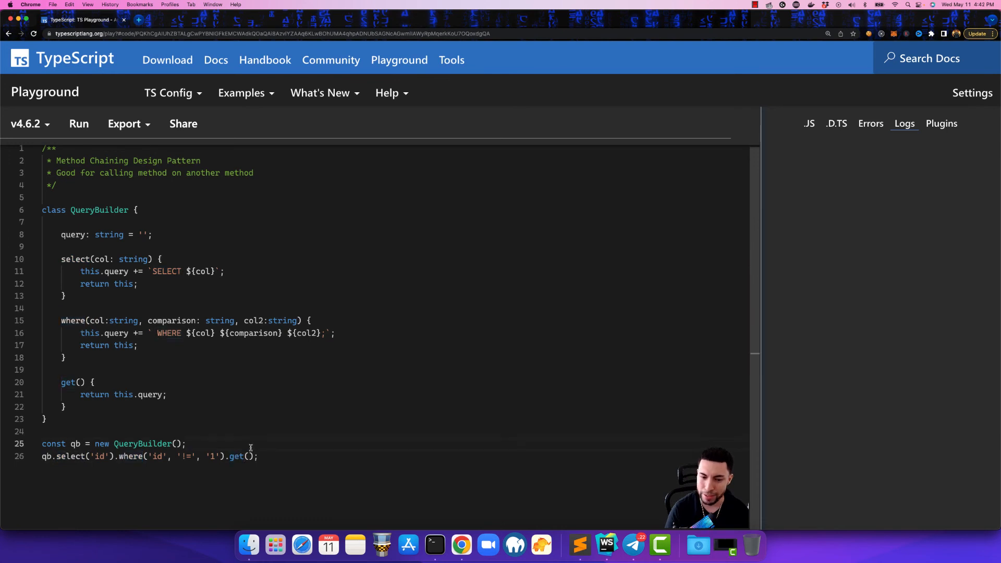
# - Wrap the chain in console.log and run it to log SELECT id WHERE id != 1;
pyautogui.write('console.log(')
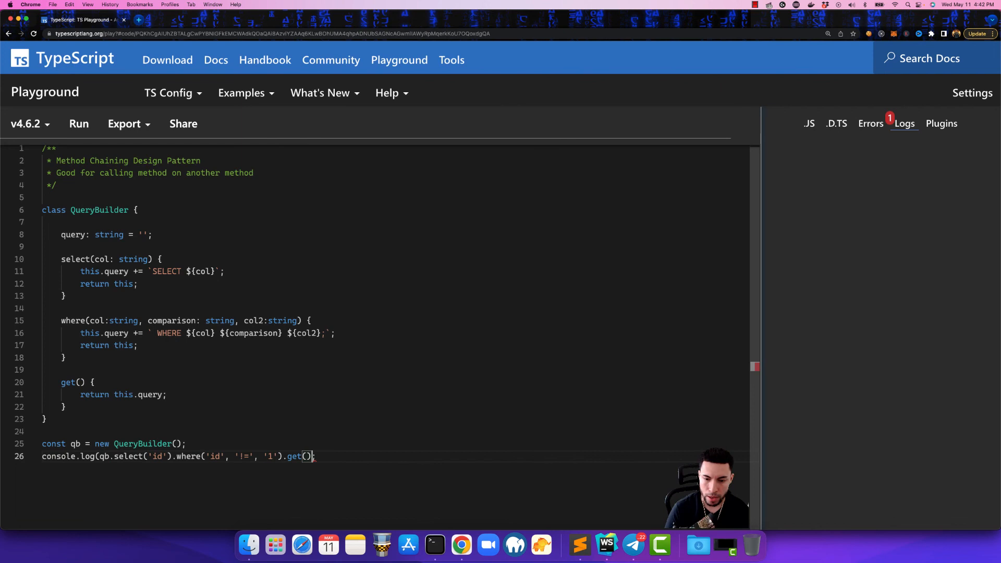
pyautogui.write(')')
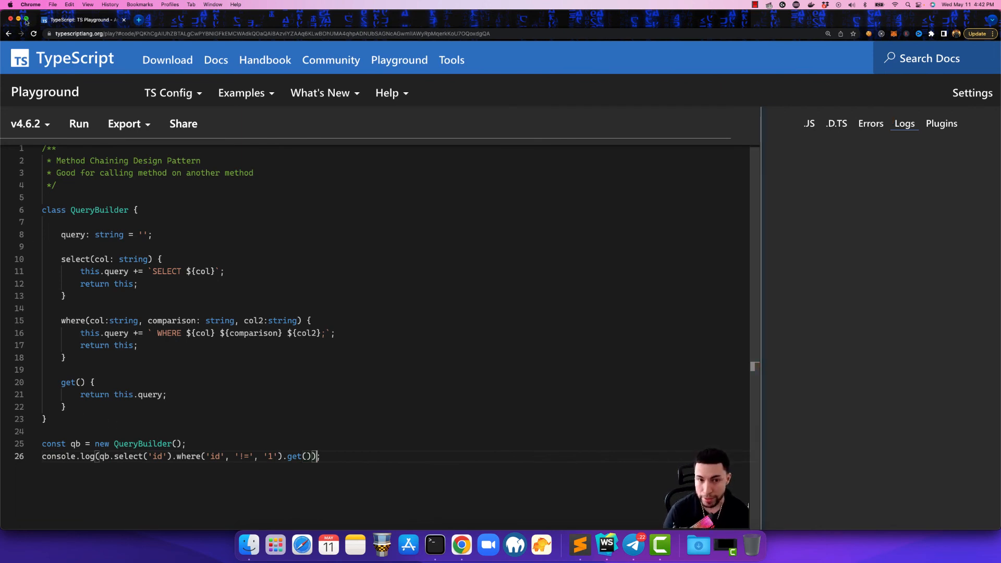
pyautogui.click(78, 123)
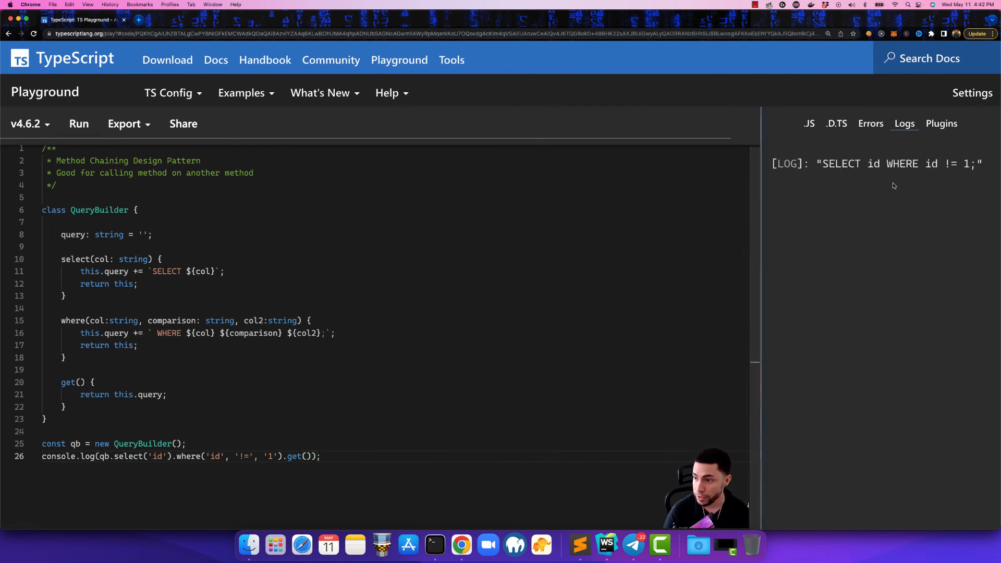
pyautogui.moveTo(824, 163); pyautogui.dragTo(936, 163)
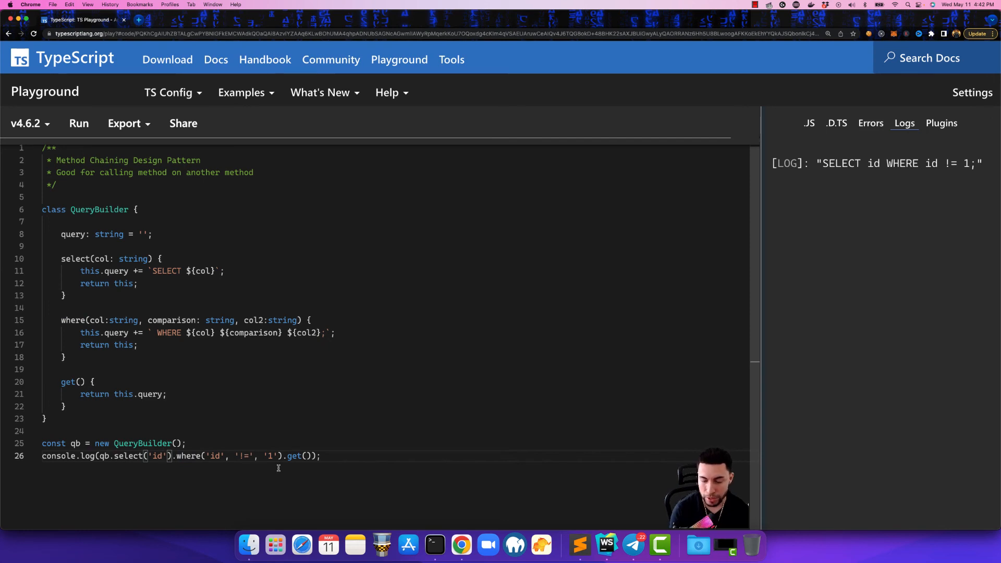
# - Change the select column to 'id, name' and the comparison value to '20', then rerun
pyautogui.write(', name')
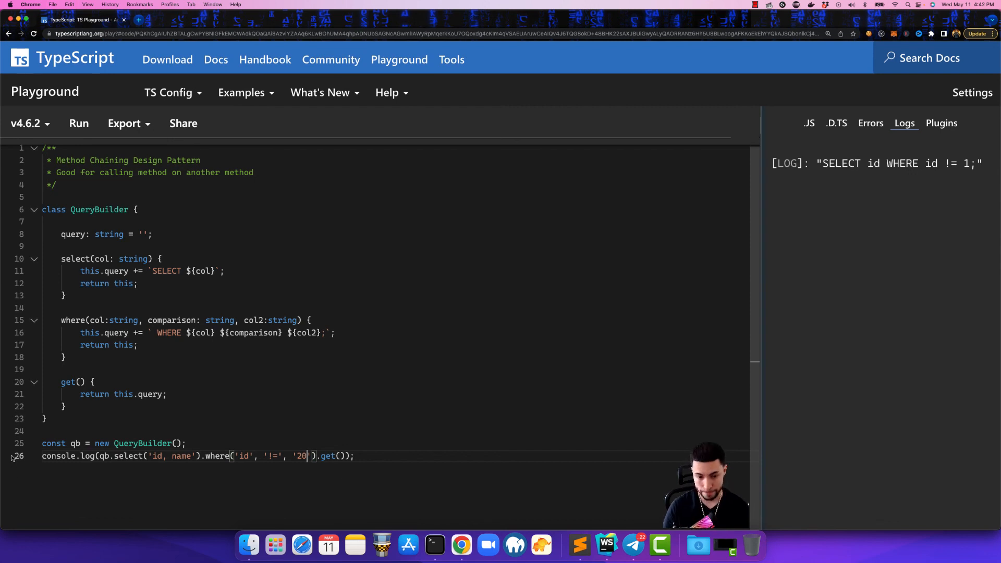
pyautogui.click(79, 123)
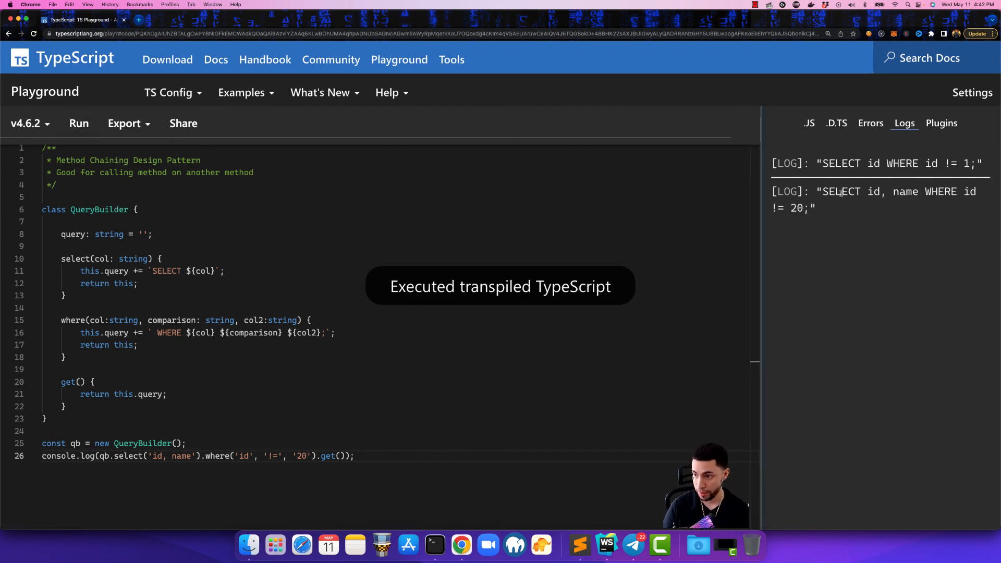